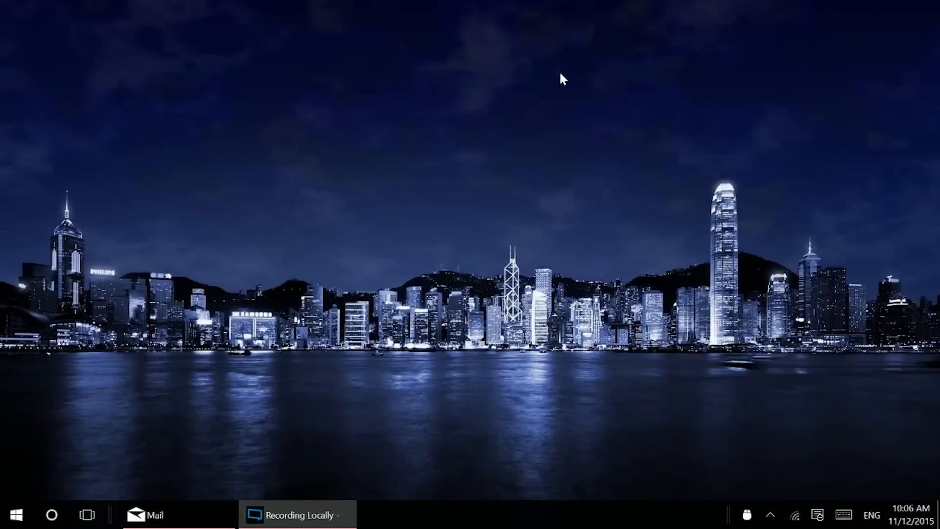
mouse_move(178, 392)
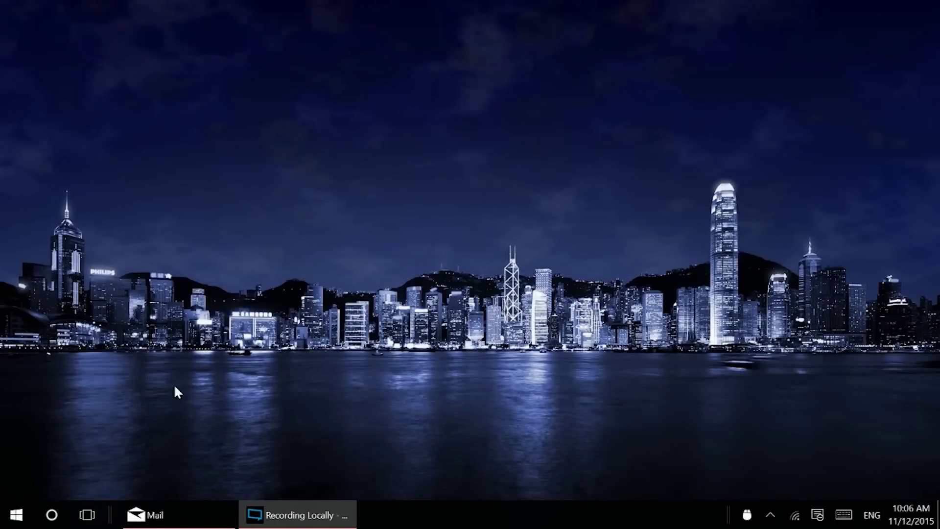
mouse_move(41, 284)
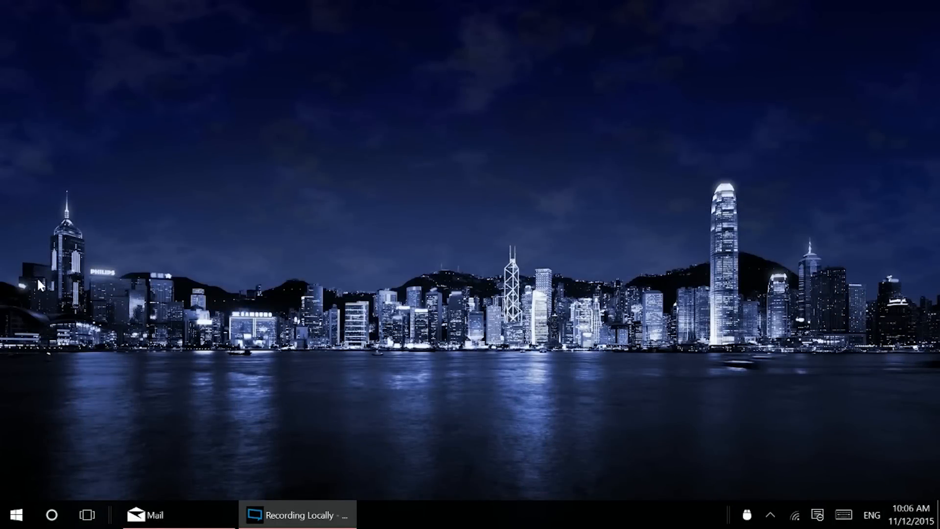
mouse_move(360, 132)
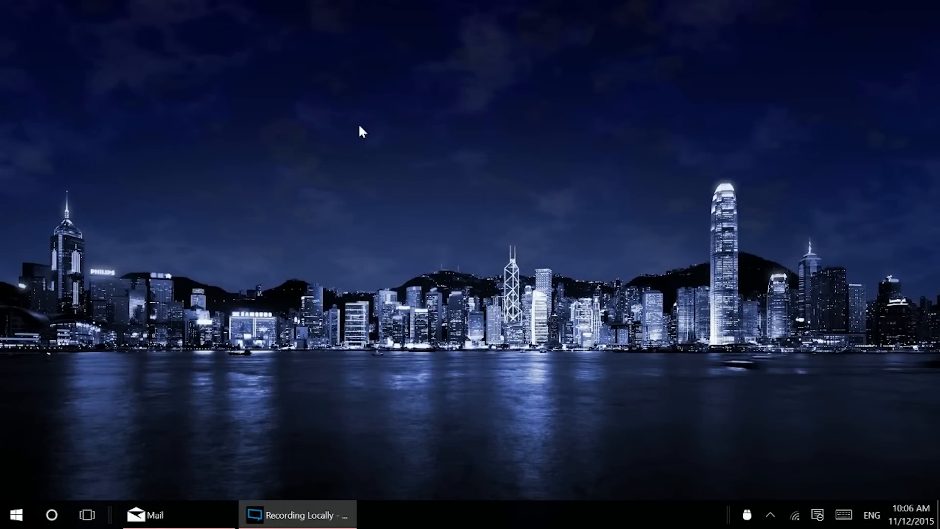
mouse_move(45, 107)
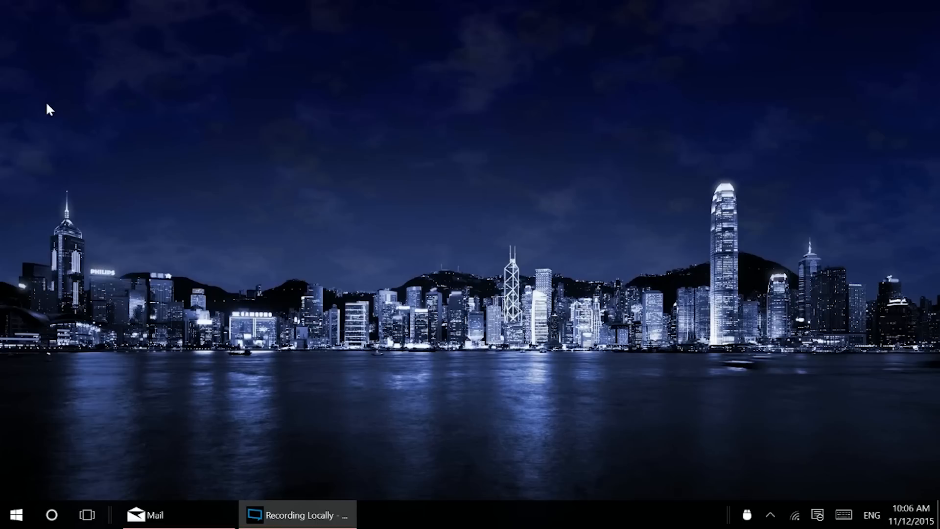
mouse_move(144, 208)
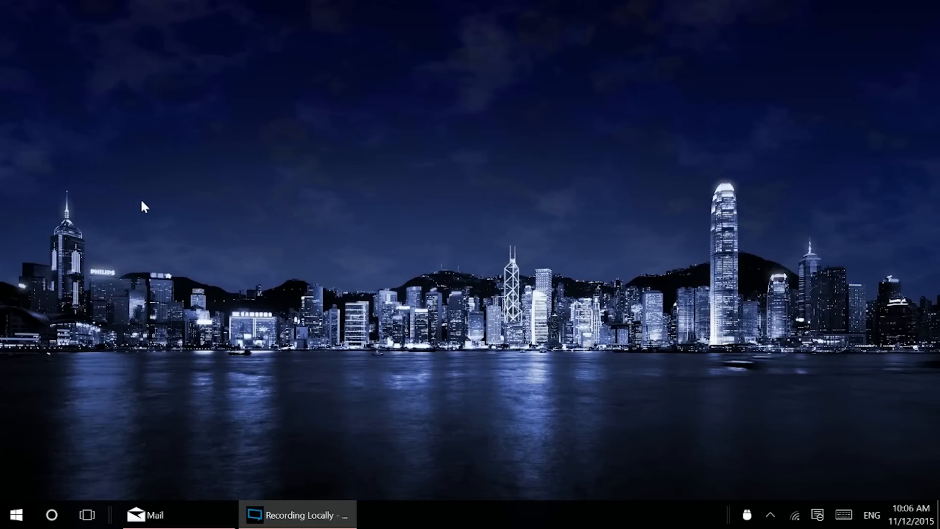
mouse_move(133, 126)
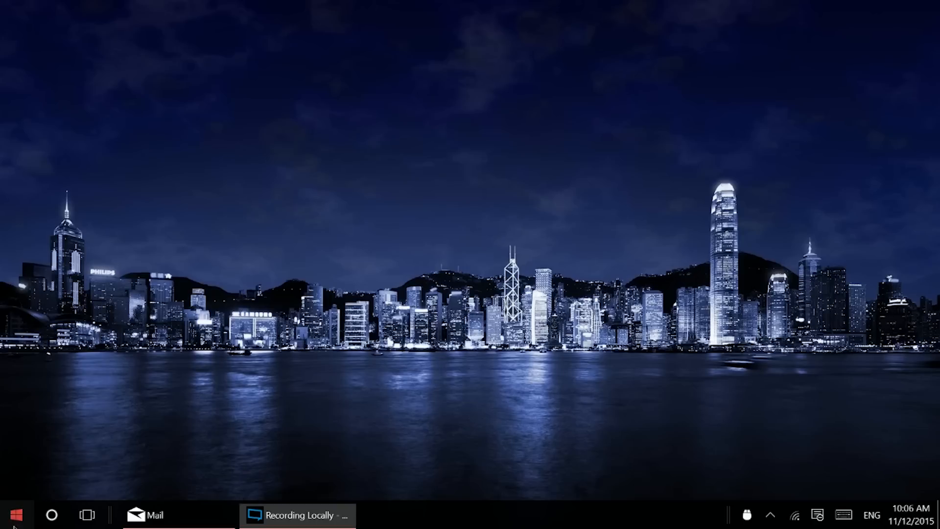
Launch the Mail app from the Start menu so the inbox message list appears
left_click(19, 524)
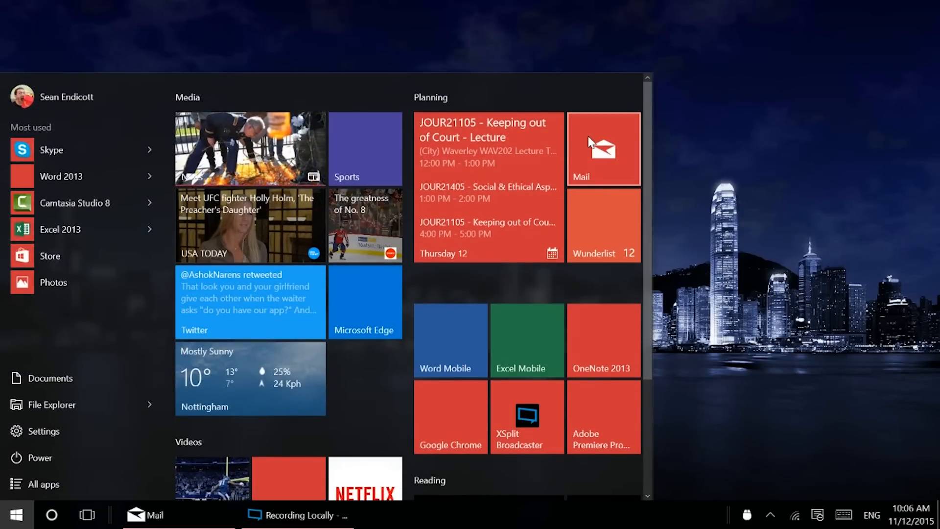
left_click(603, 149)
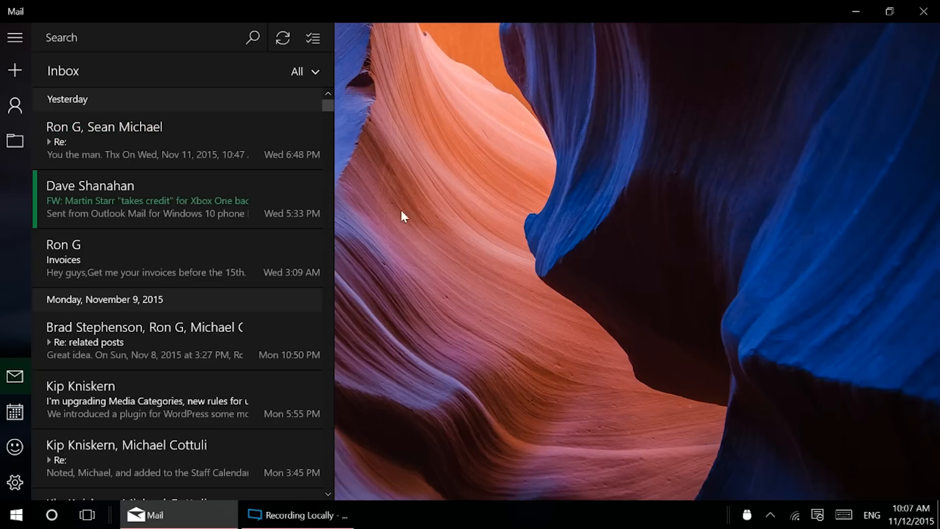
mouse_move(14, 410)
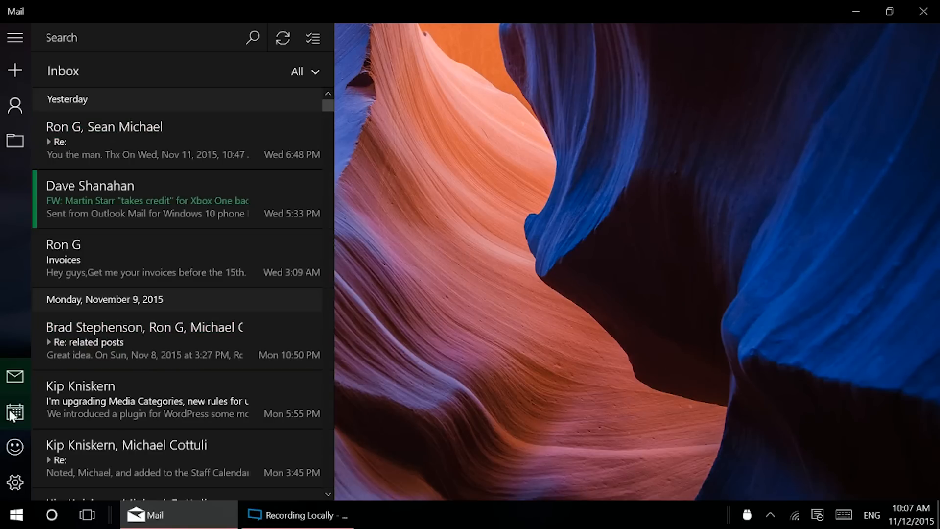
left_click(15, 408)
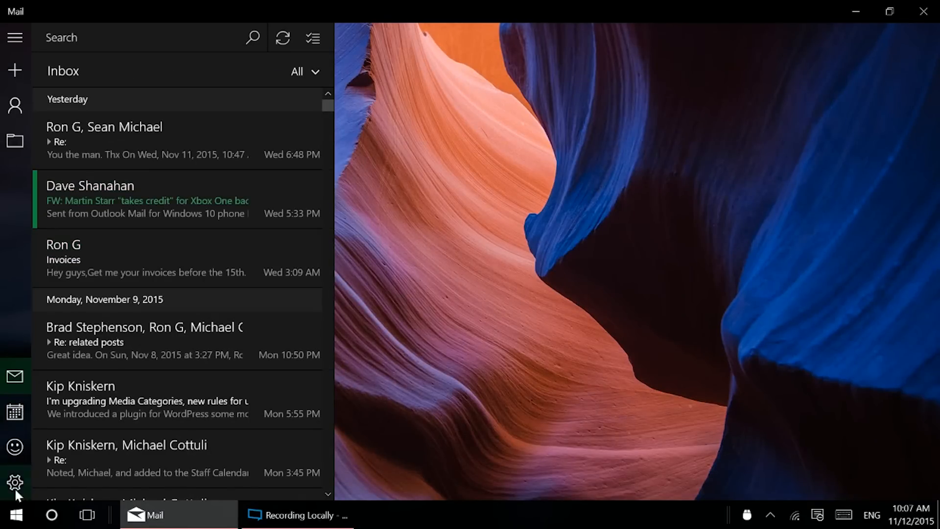
left_click(13, 493)
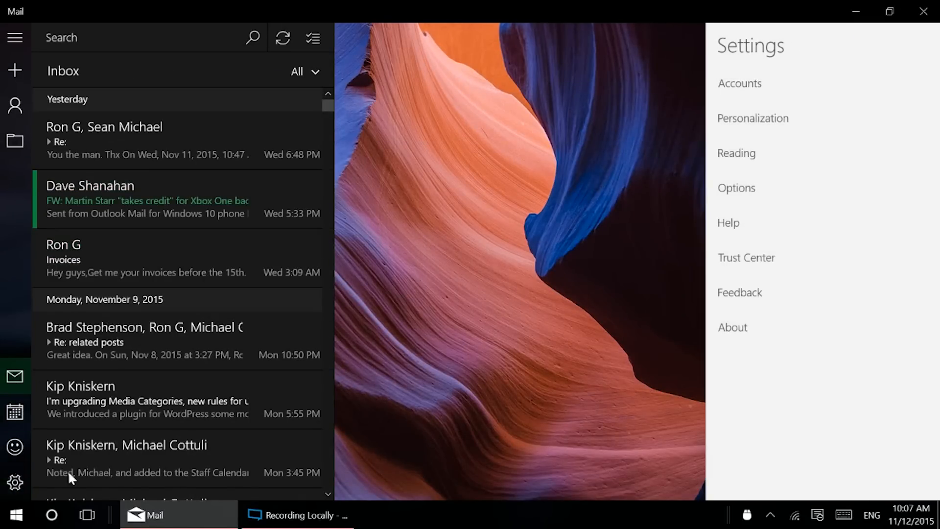
left_click(740, 83)
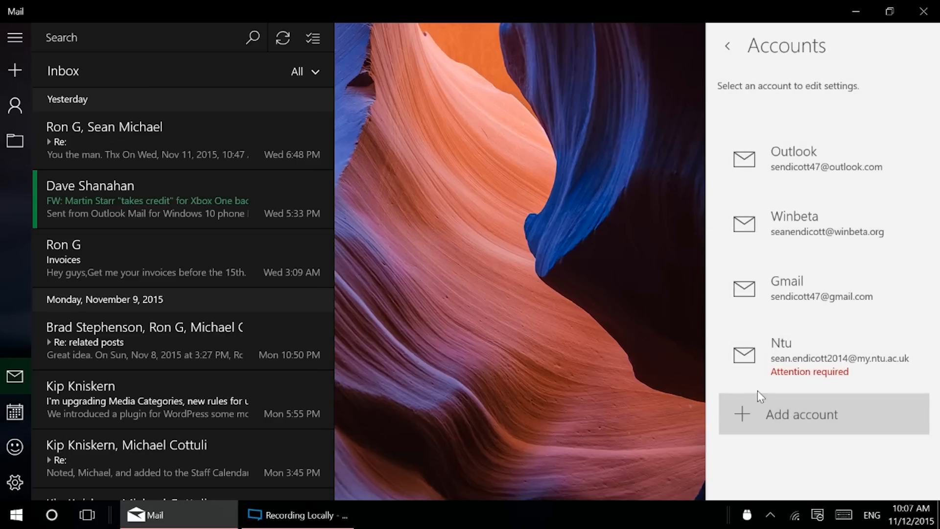
mouse_move(787, 464)
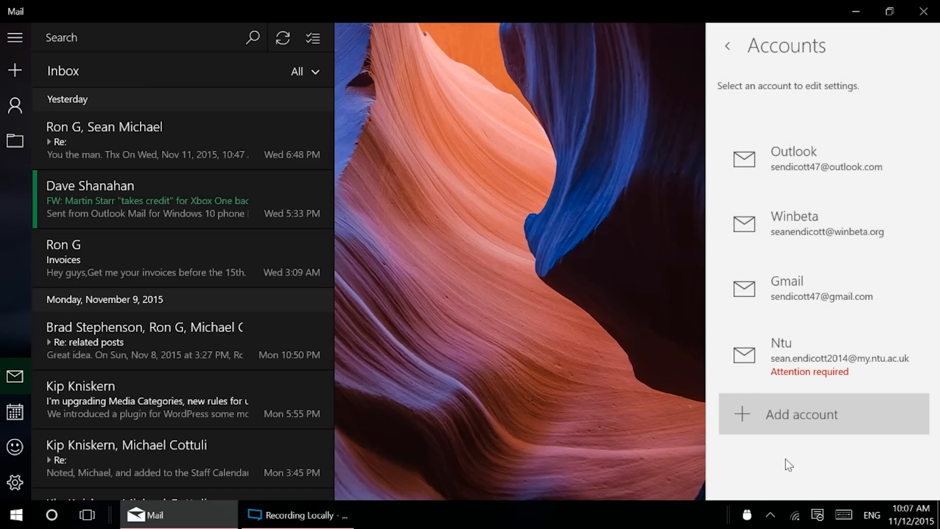
left_click(800, 414)
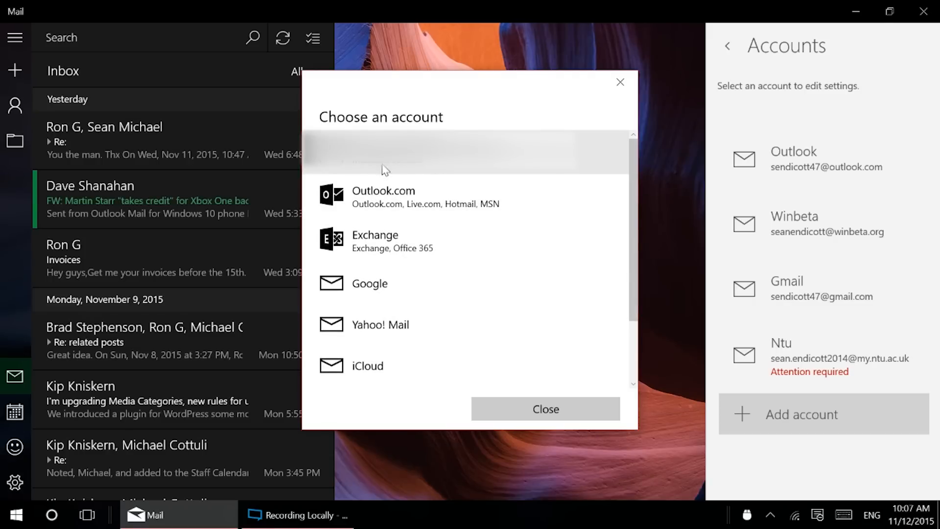
mouse_move(372, 340)
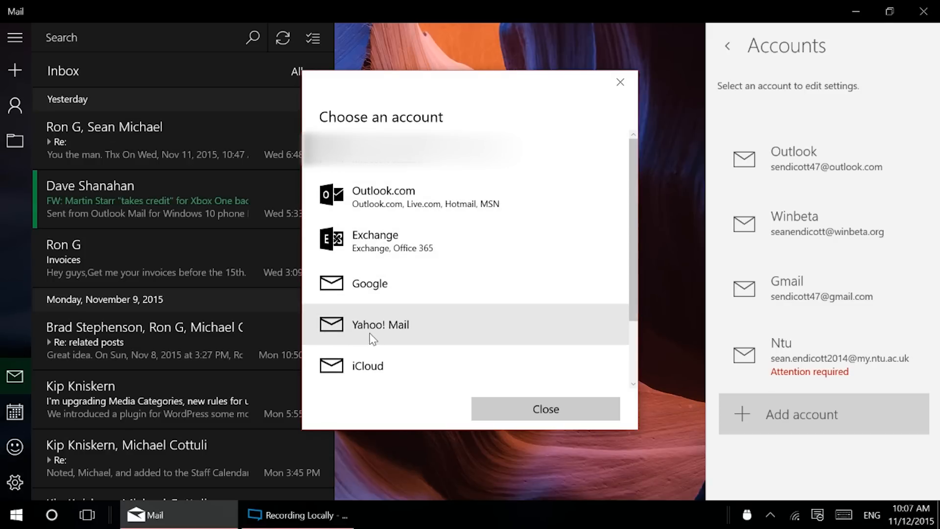
scroll("down", 3)
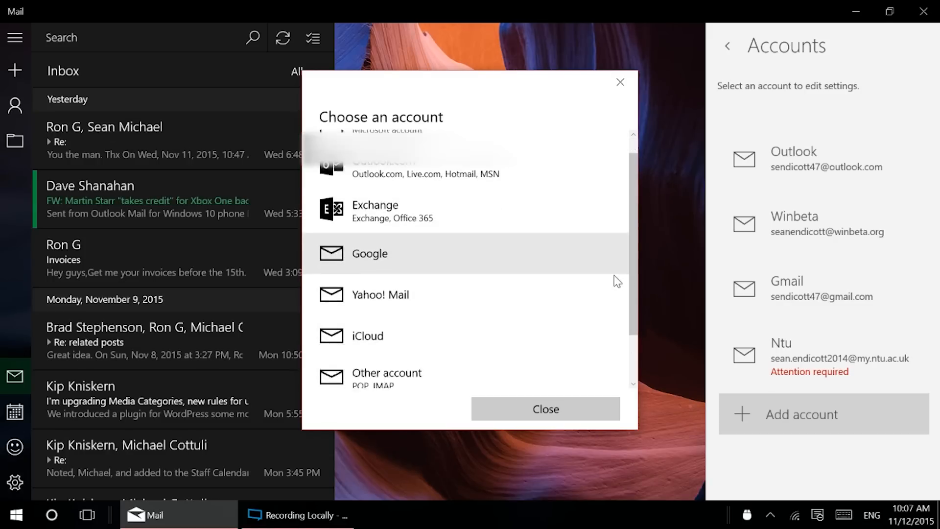
left_click(387, 373)
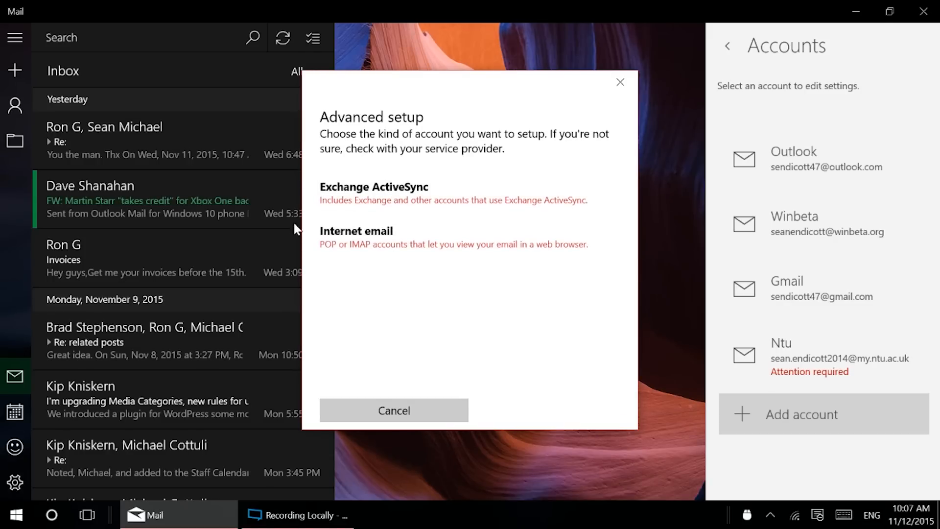
mouse_move(624, 66)
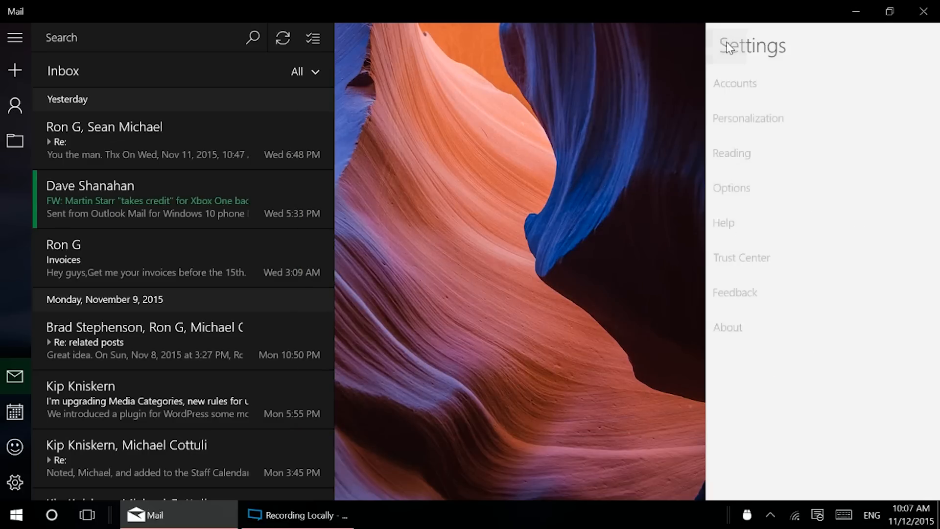
mouse_move(398, 139)
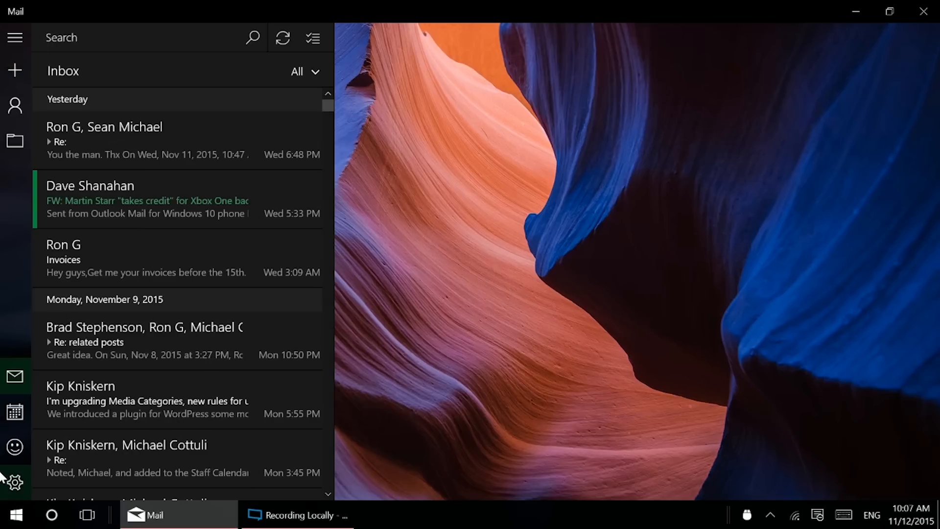
In Personalization, switch to the light theme and try pink, light purple and other accent colours
left_click(18, 493)
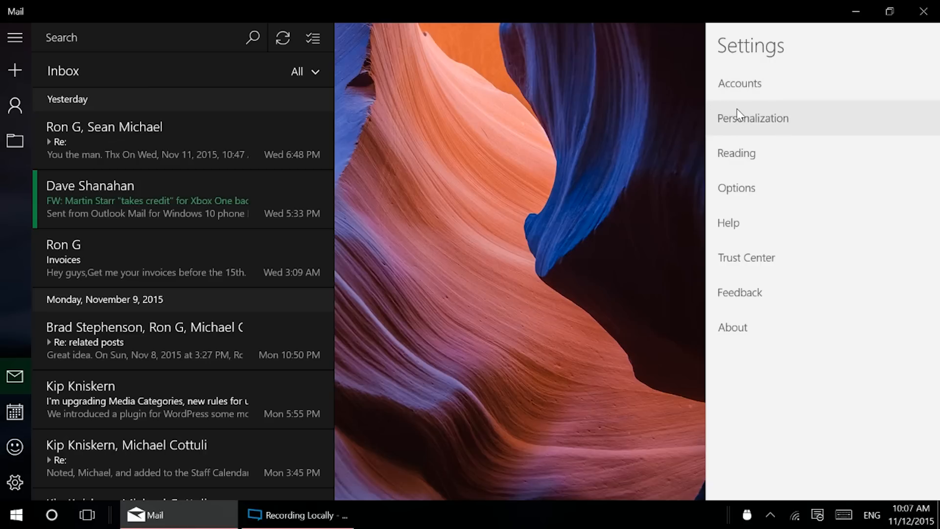
left_click(752, 118)
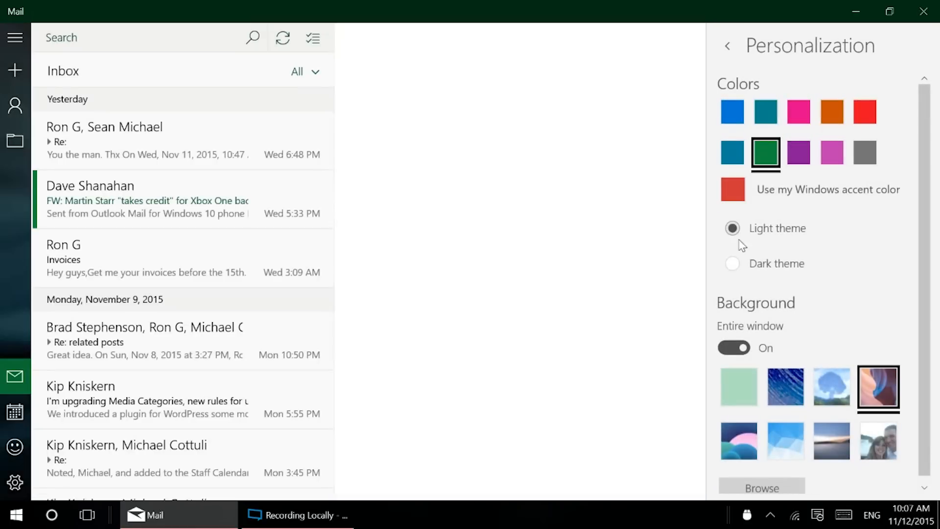
left_click(878, 388)
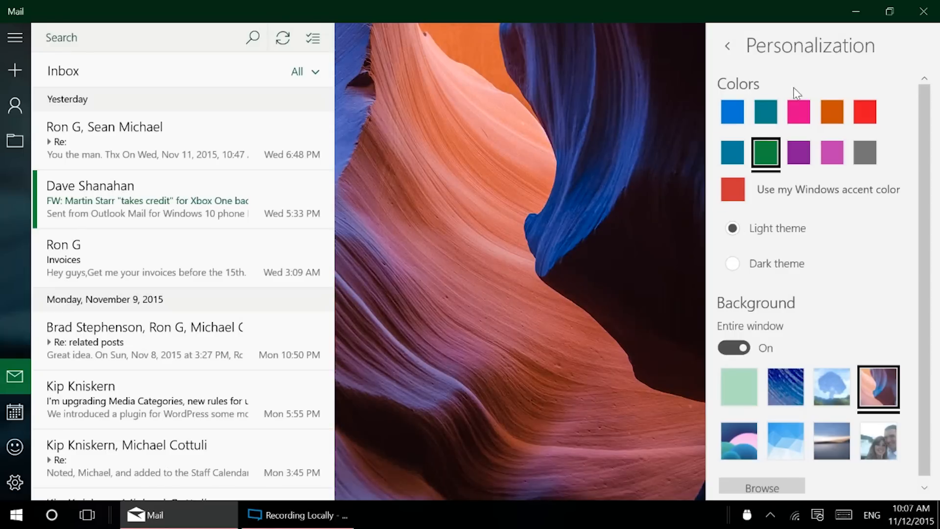
mouse_move(382, 8)
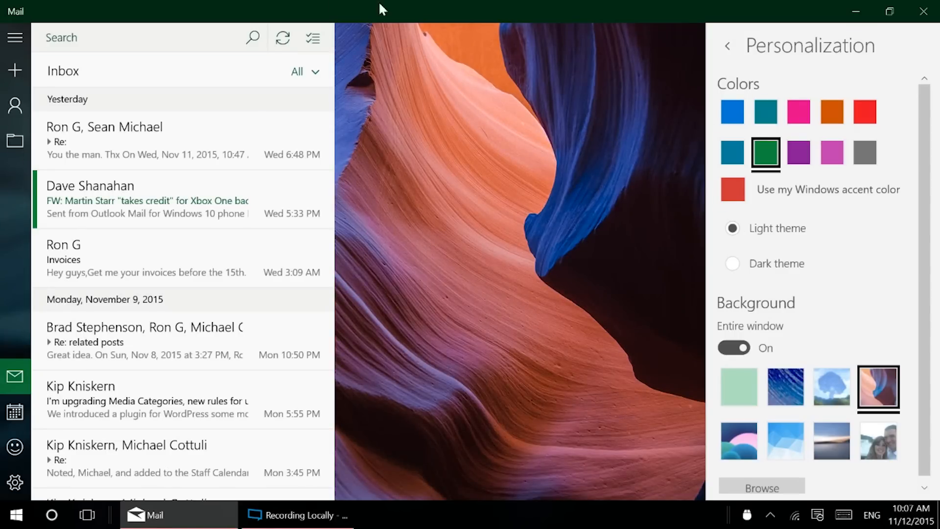
left_click(799, 111)
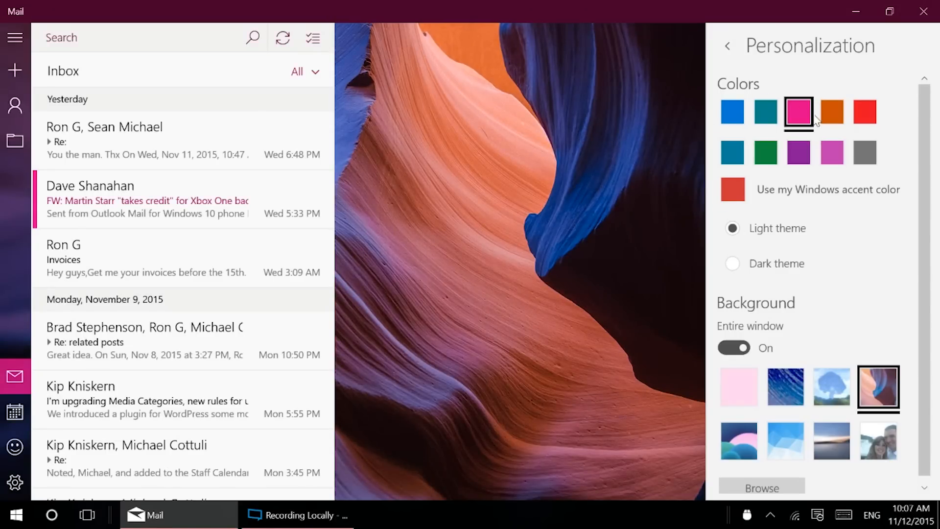
left_click(732, 152)
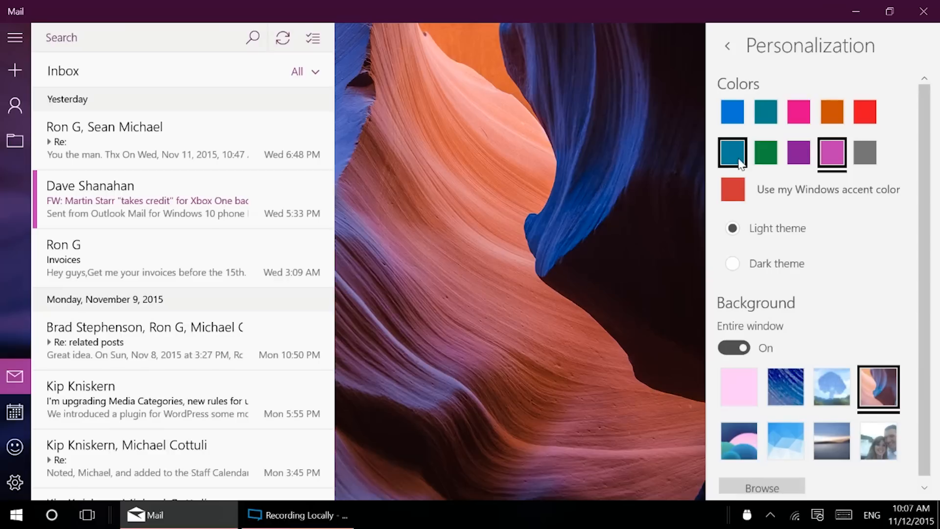
left_click(733, 112)
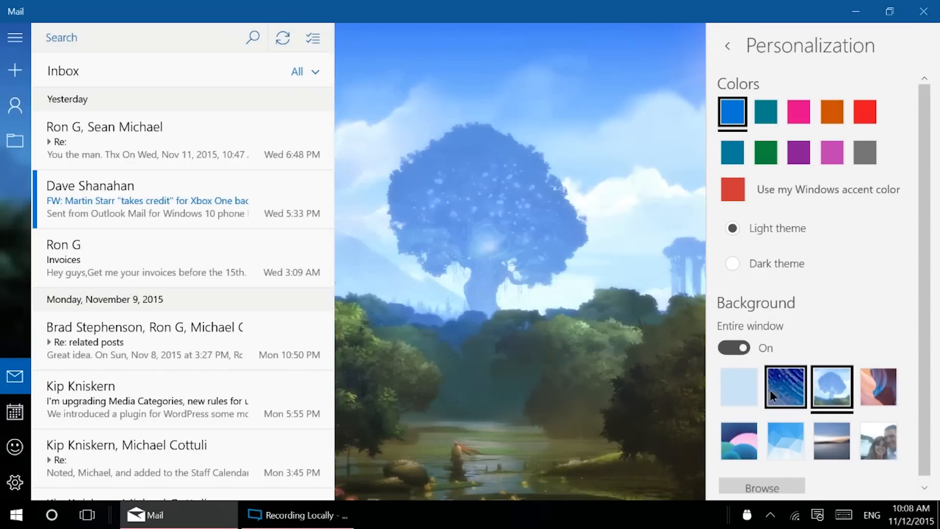
Turn the background 'Entire window' toggle On with the star-trail picture
left_click(733, 347)
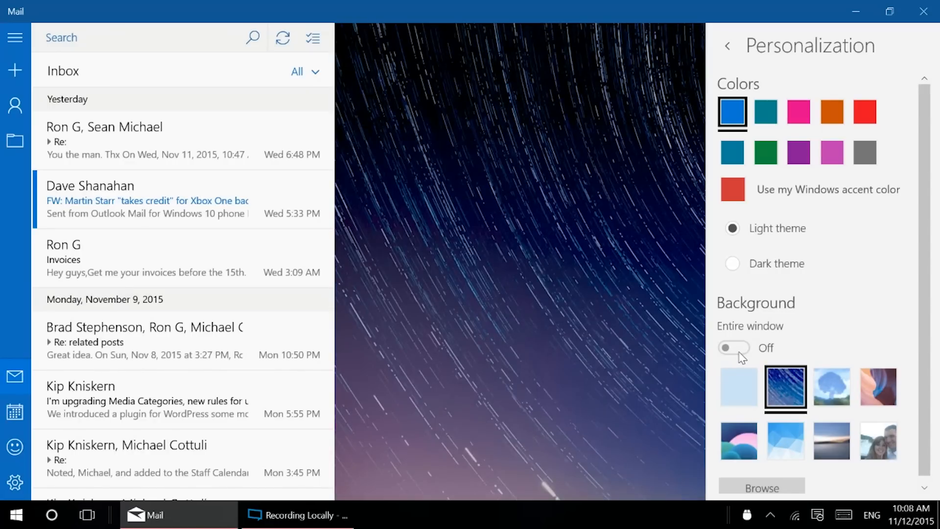
left_click(733, 347)
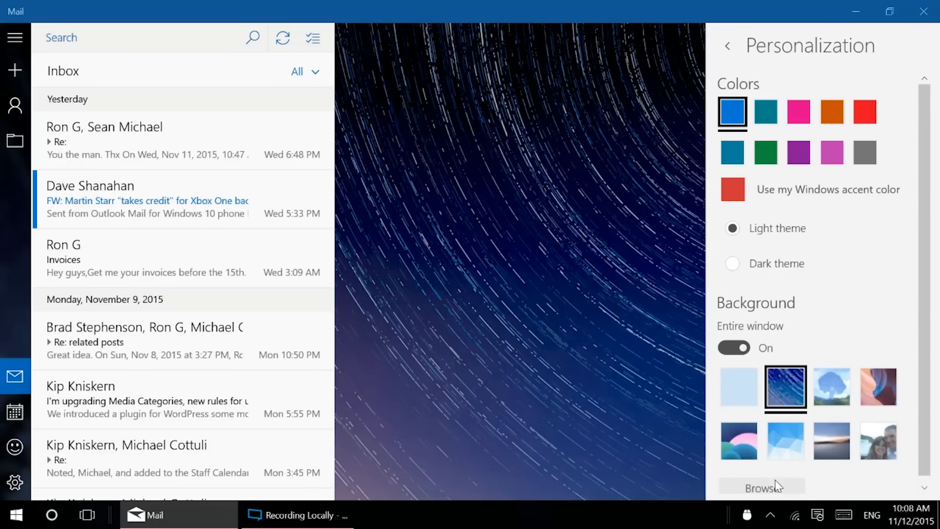
left_click(762, 486)
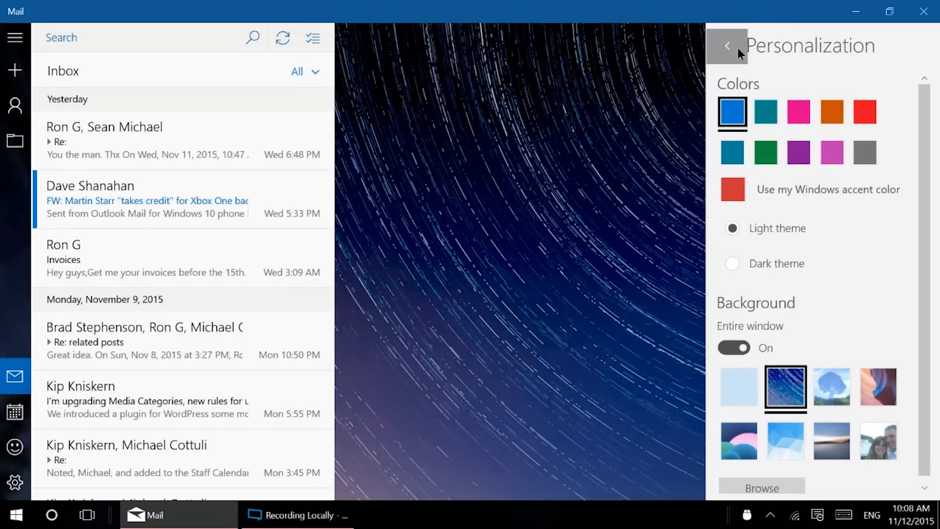
Review the Reading options (auto-open next item, mark as read) and return to the Settings list
left_click(726, 45)
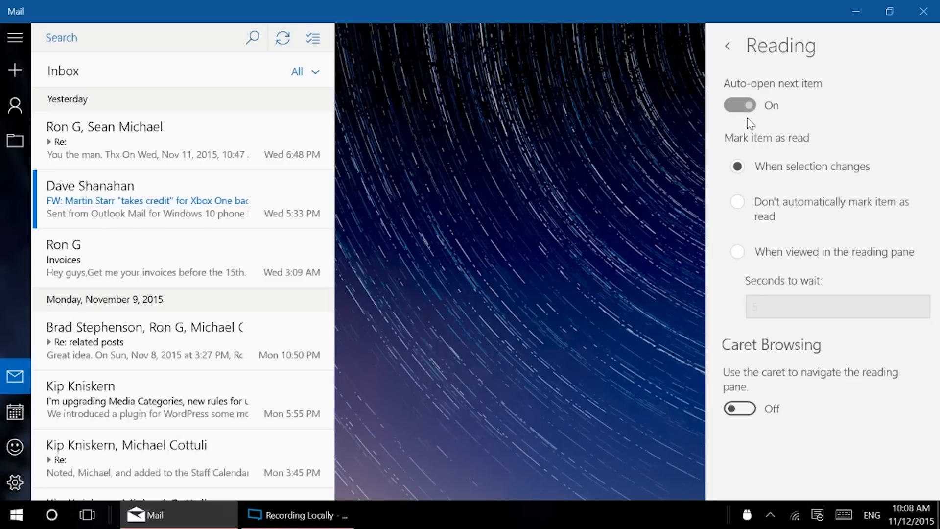
left_click(740, 105)
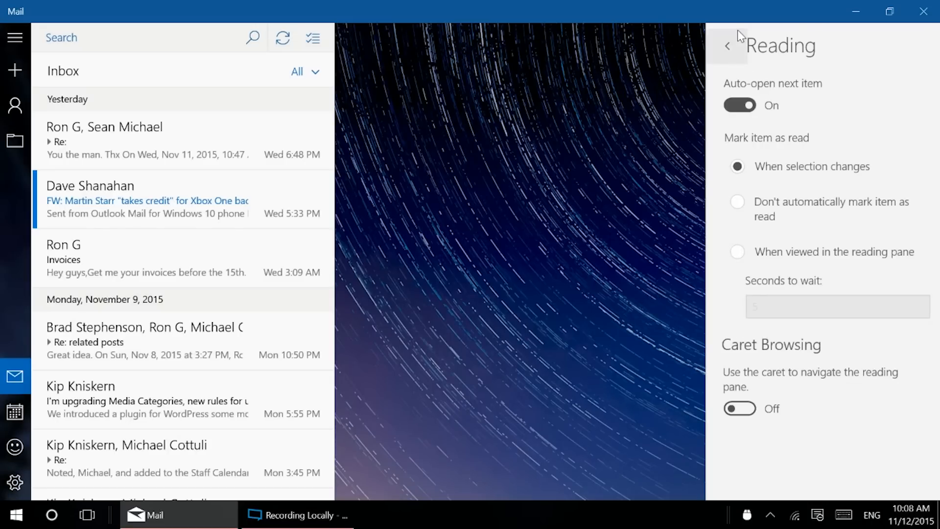
left_click(728, 45)
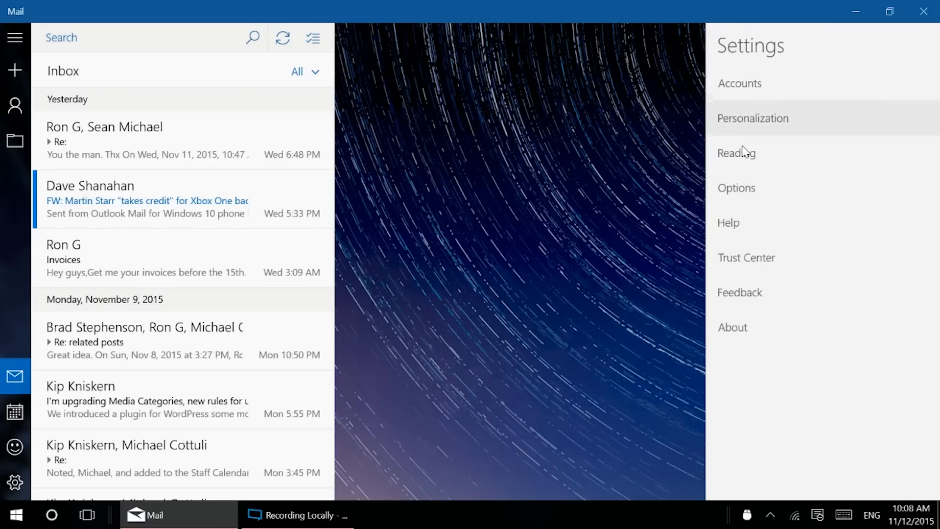
mouse_move(180, 213)
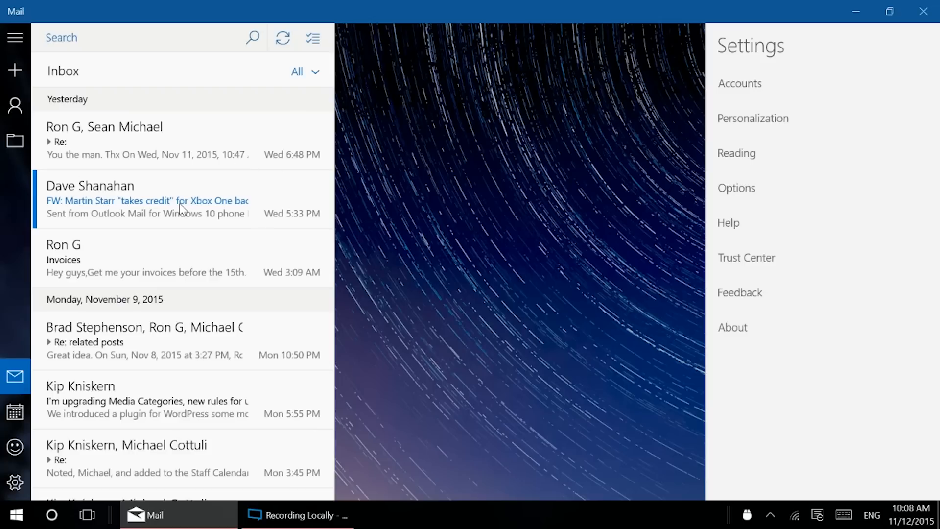
mouse_move(768, 169)
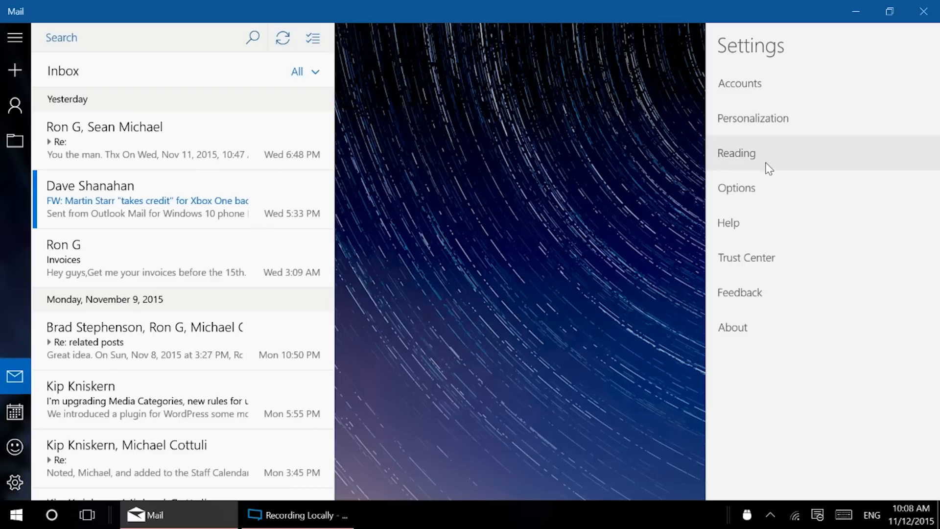
mouse_move(734, 194)
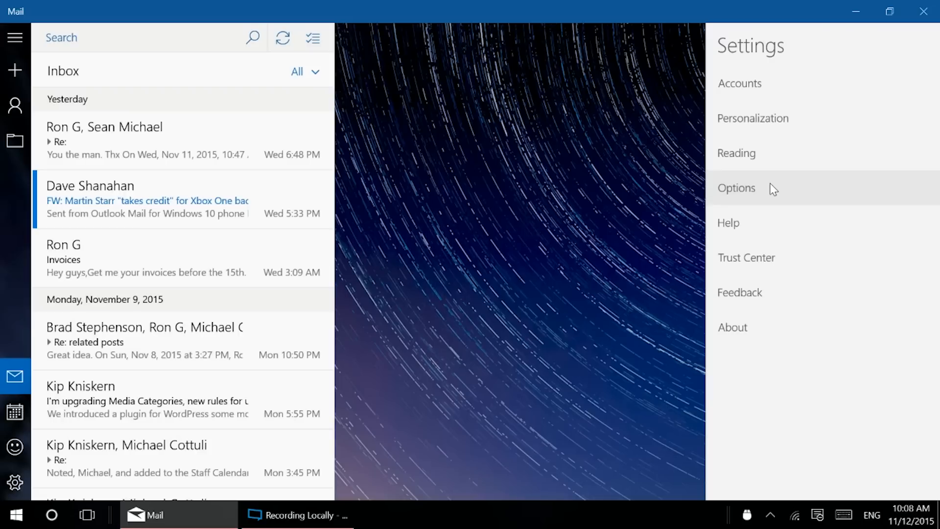
mouse_move(642, 190)
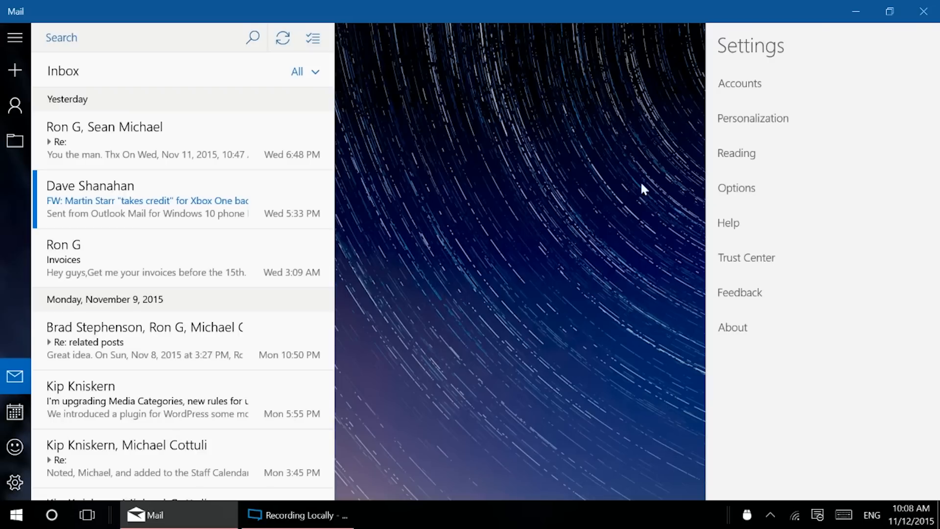
mouse_move(756, 189)
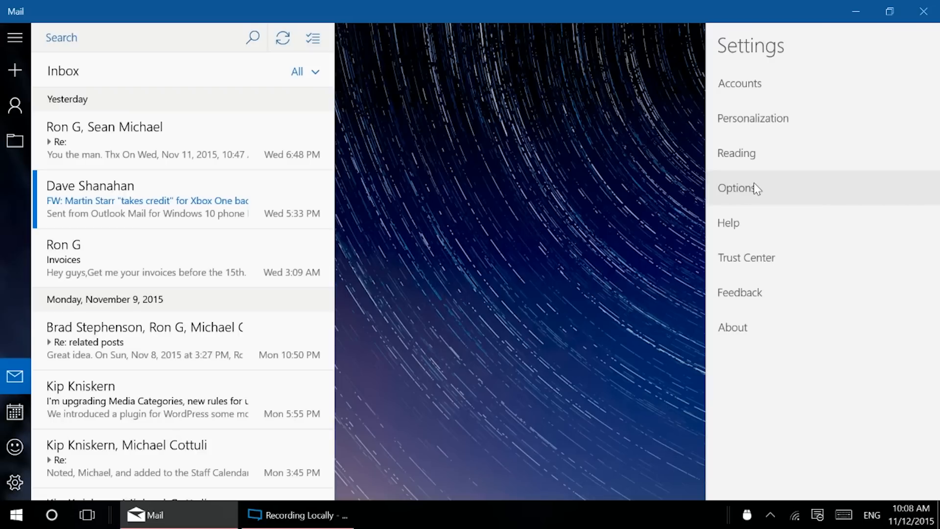
View the Winbeta account's Options, scrolling through Quick Actions, Signature and Notifications
left_click(736, 188)
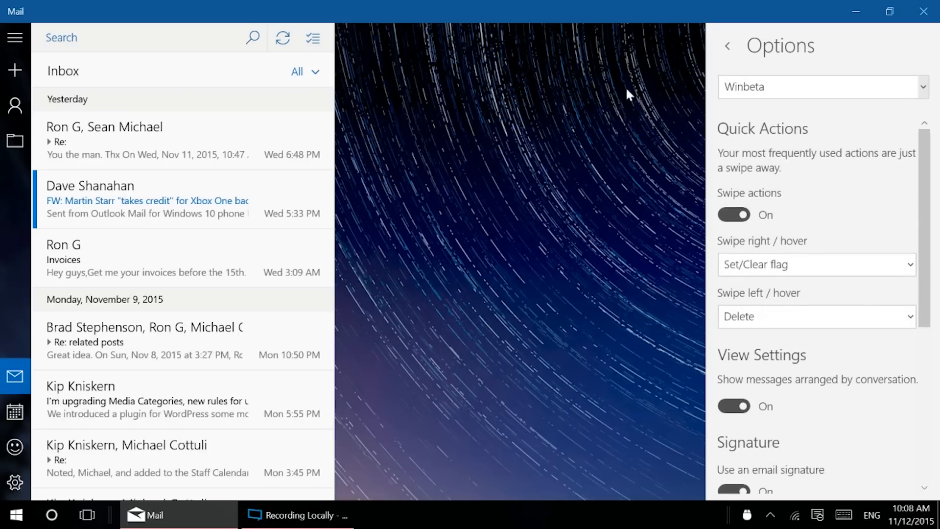
left_click(823, 86)
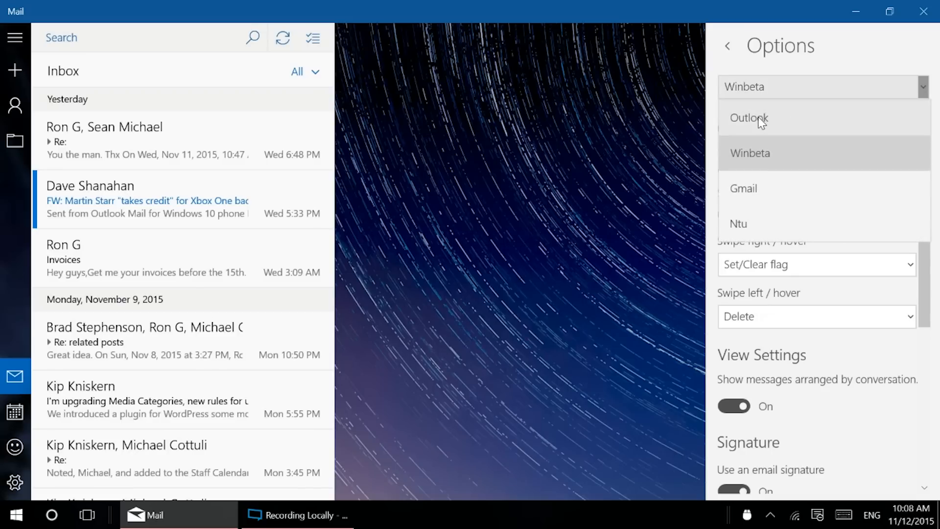
mouse_move(759, 180)
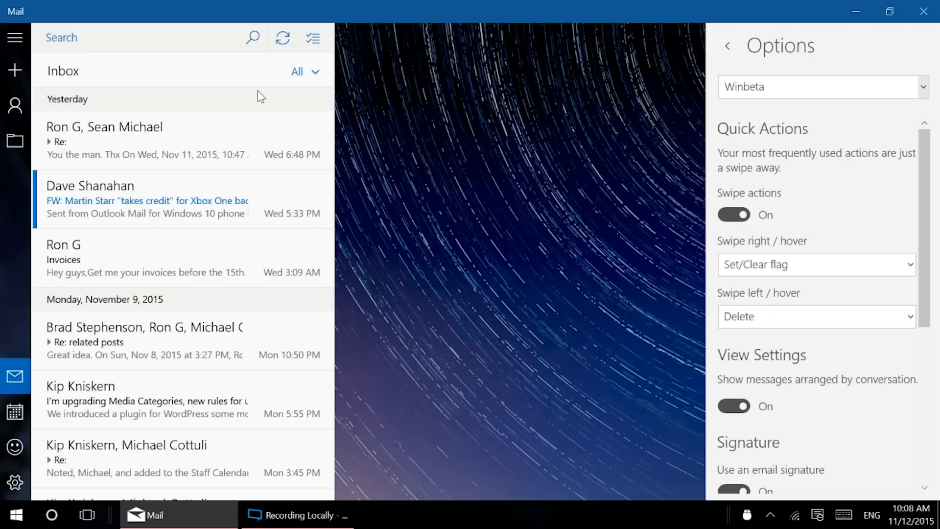
mouse_move(758, 184)
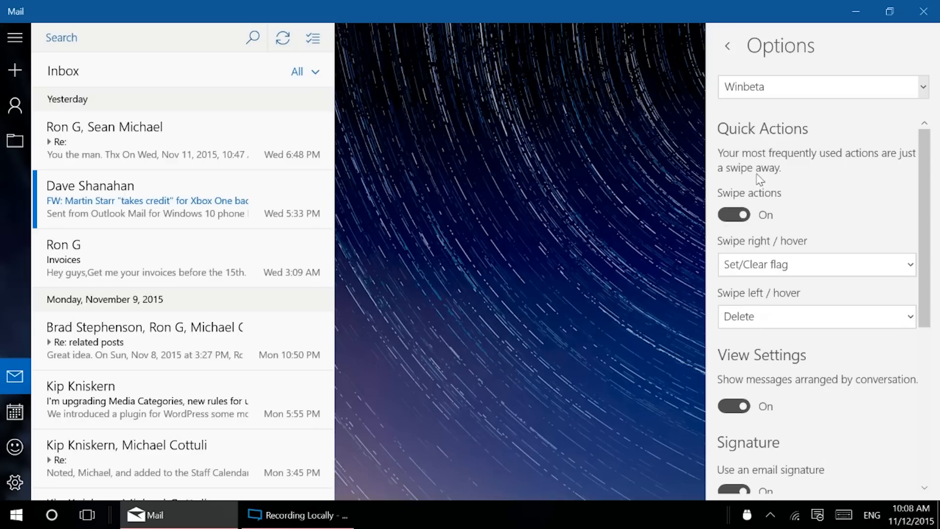
mouse_move(932, 170)
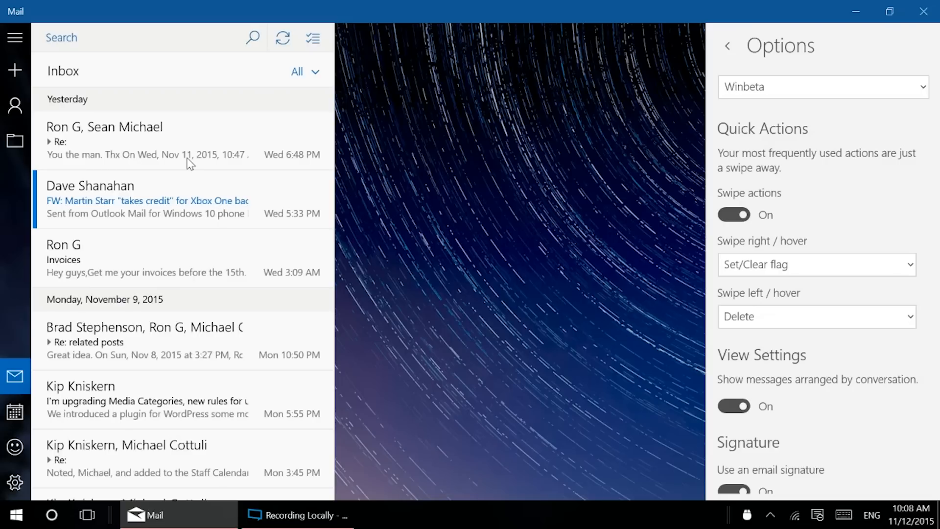
mouse_move(493, 141)
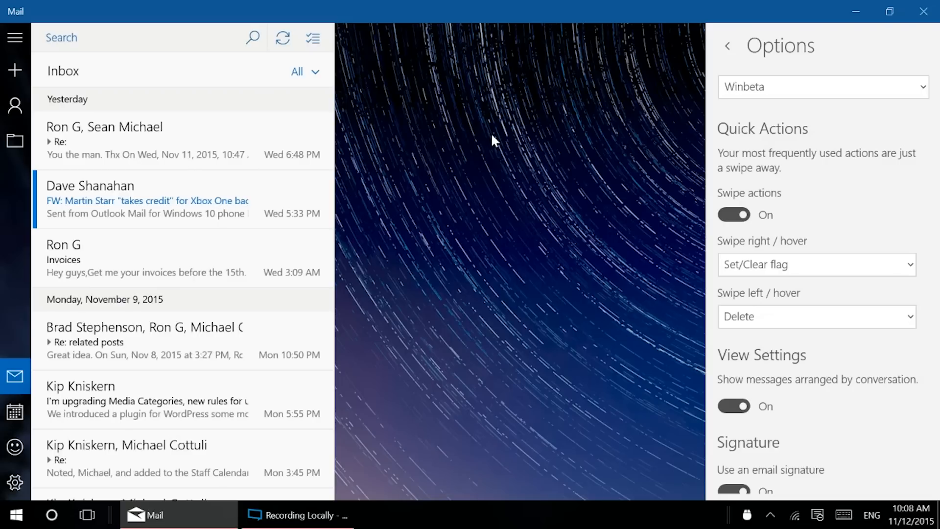
mouse_move(736, 190)
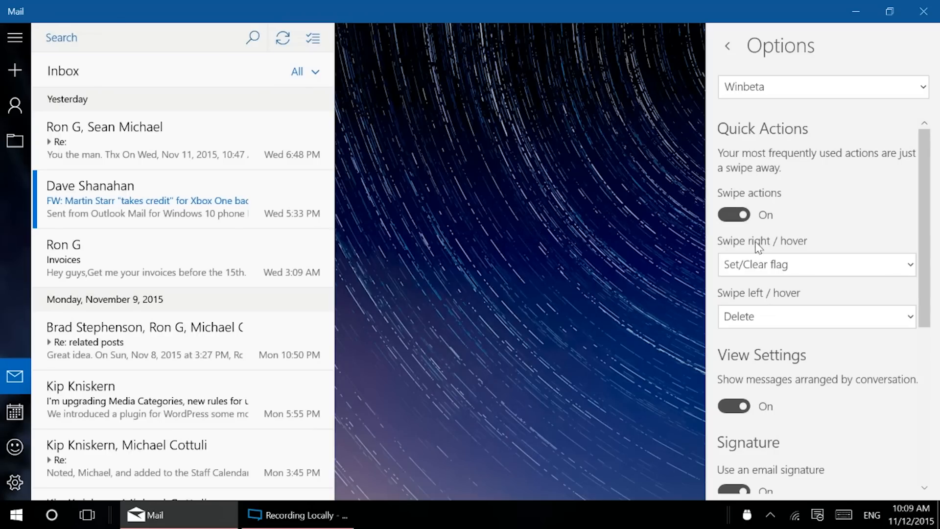
left_click(816, 264)
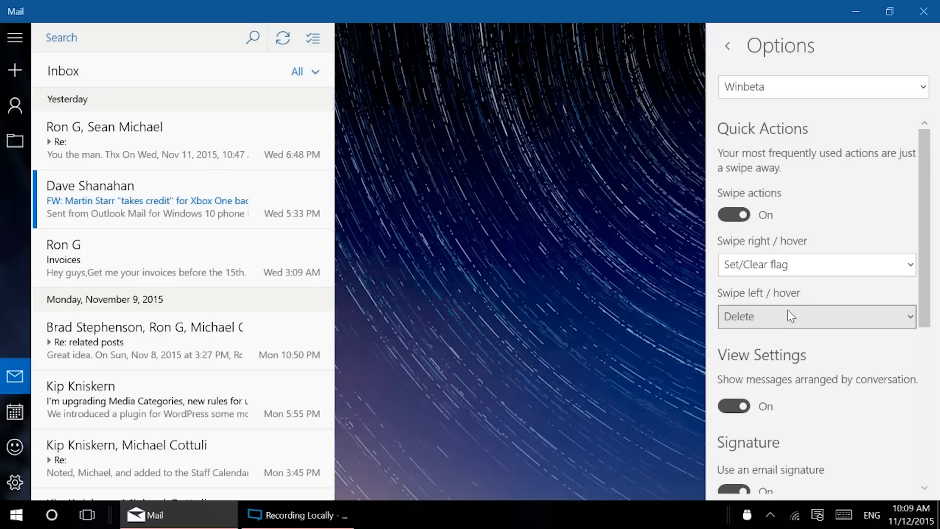
mouse_move(934, 179)
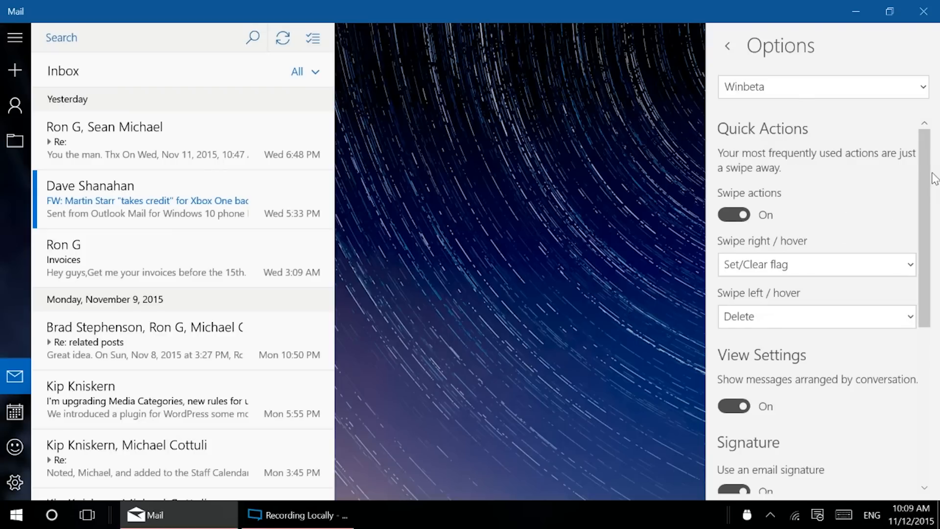
scroll("down", 3)
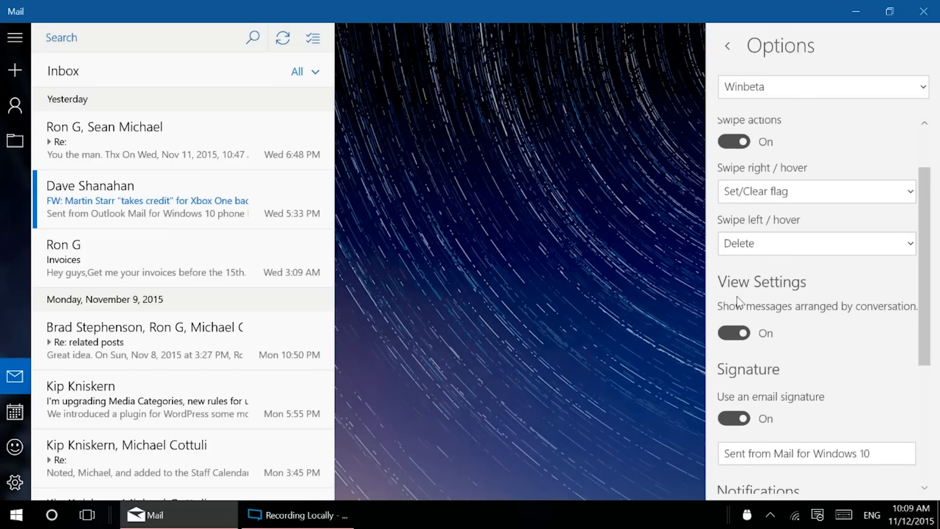
scroll("down", 3)
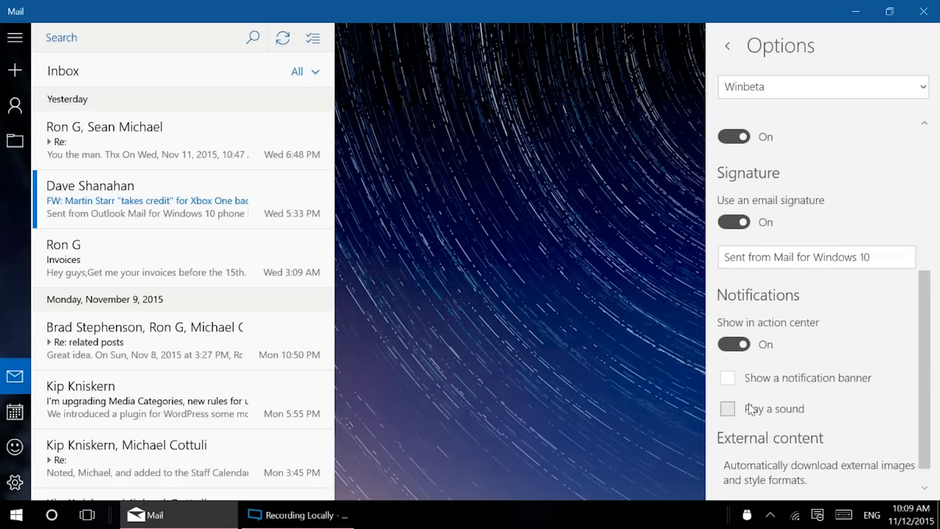
left_click(734, 345)
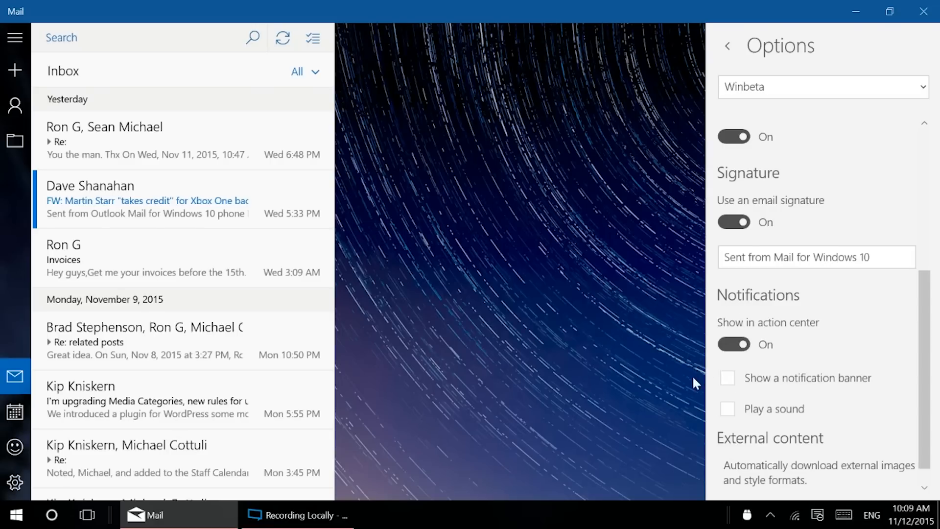
mouse_move(668, 317)
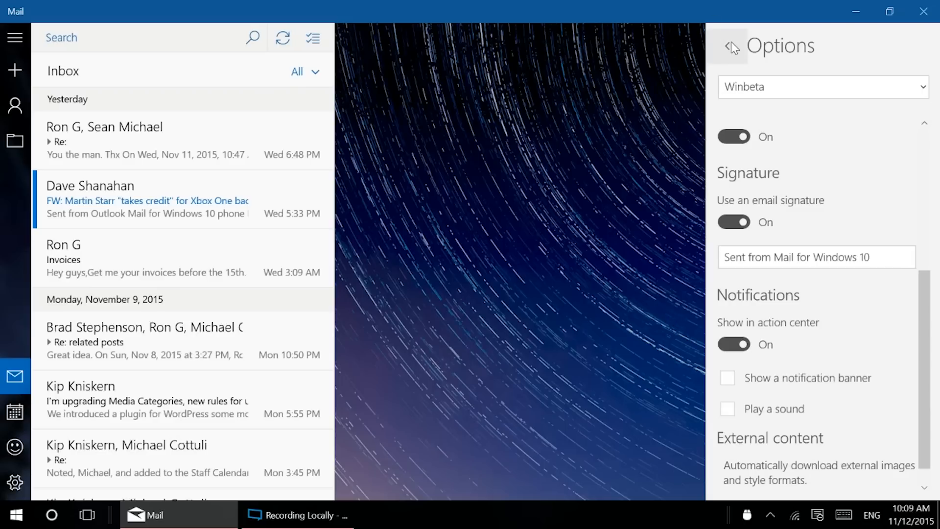
left_click(729, 46)
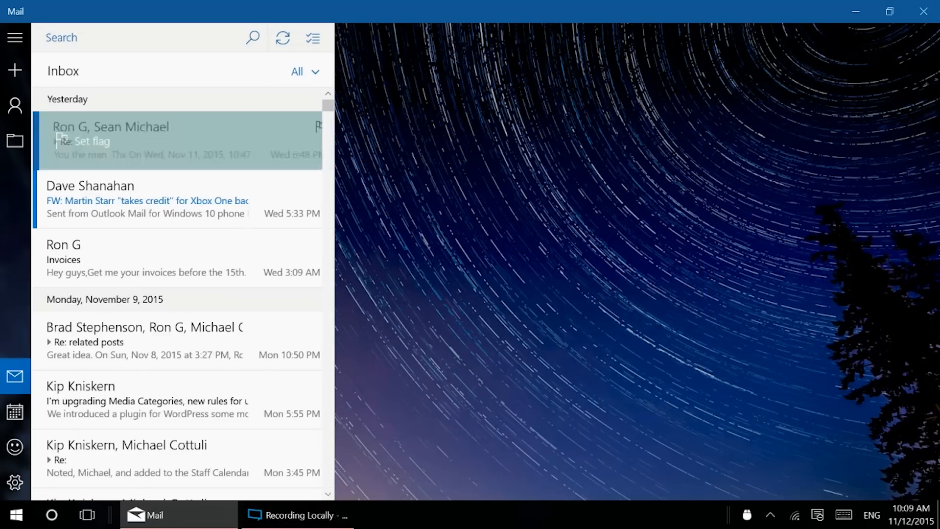
left_click(314, 126)
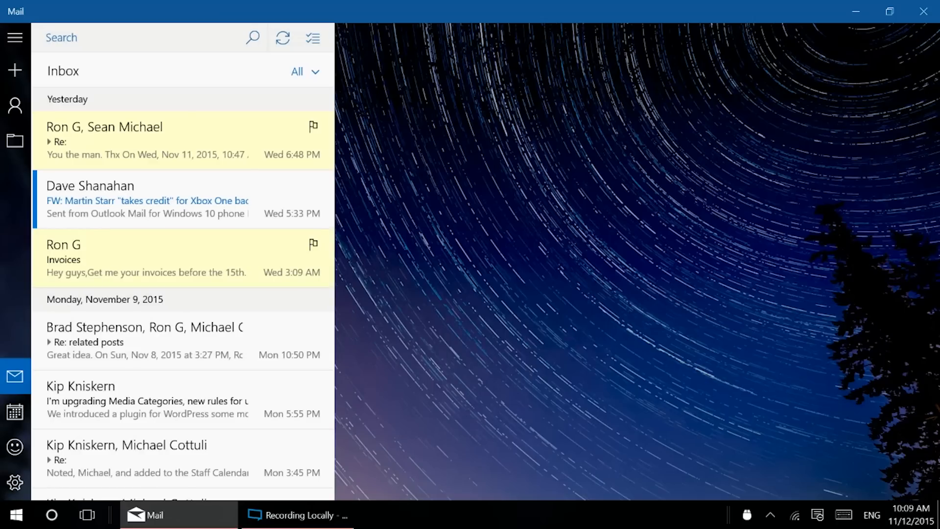
left_click(303, 72)
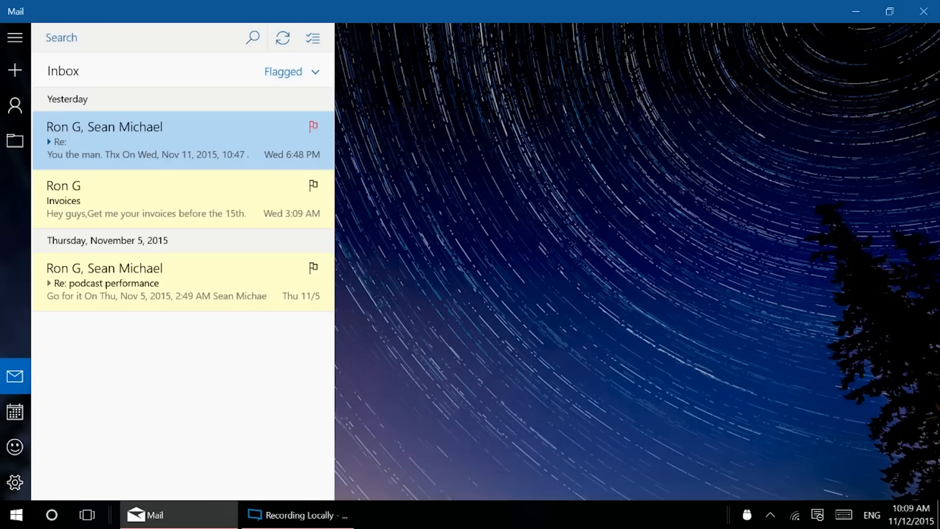
left_click(293, 71)
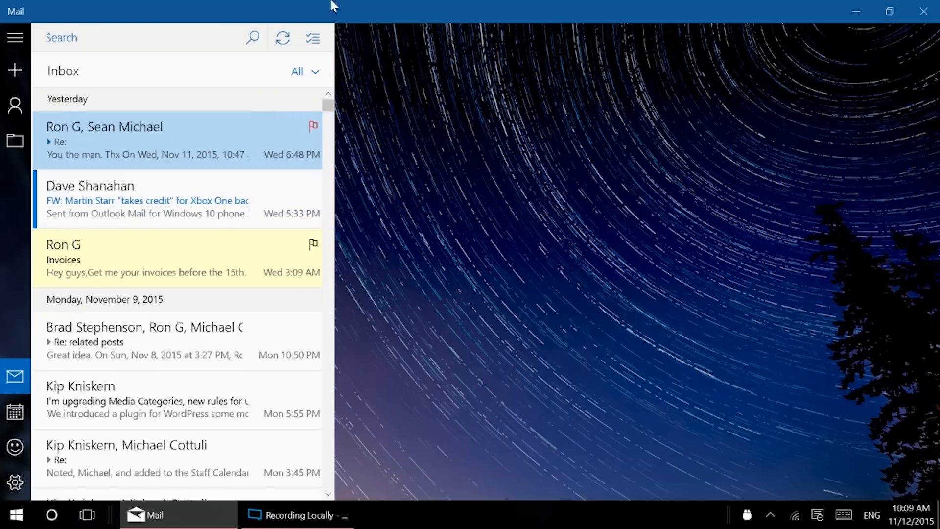
left_click(12, 492)
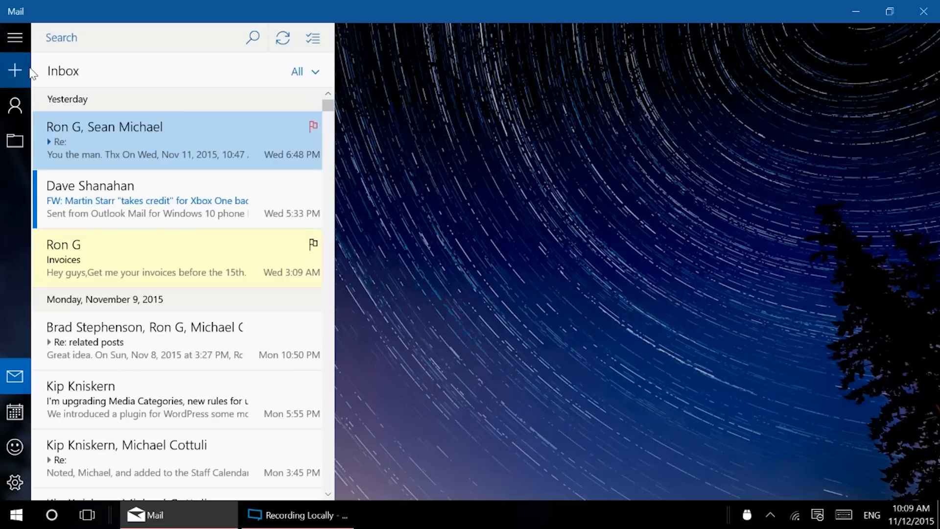
mouse_move(14, 147)
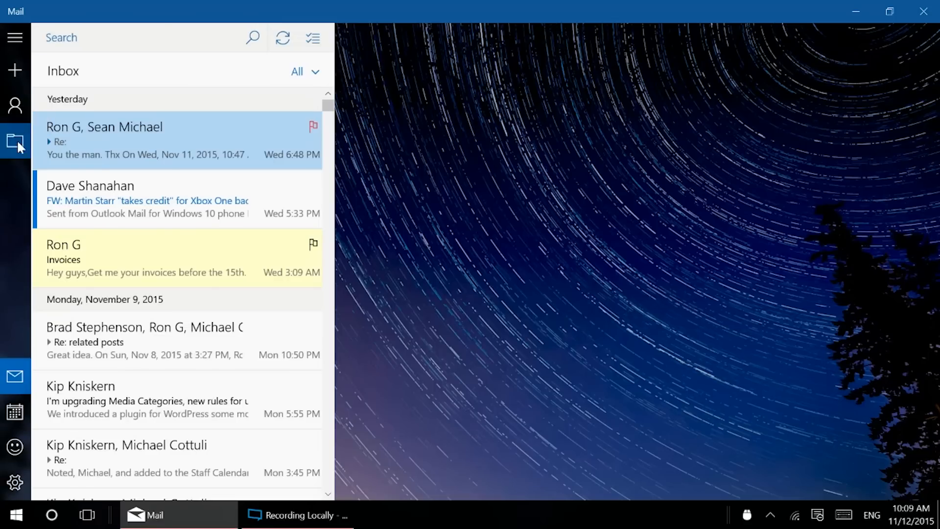
Switch to the Ntu account, dismiss its out-of-date settings warning, and browse All folders and All accounts
left_click(15, 143)
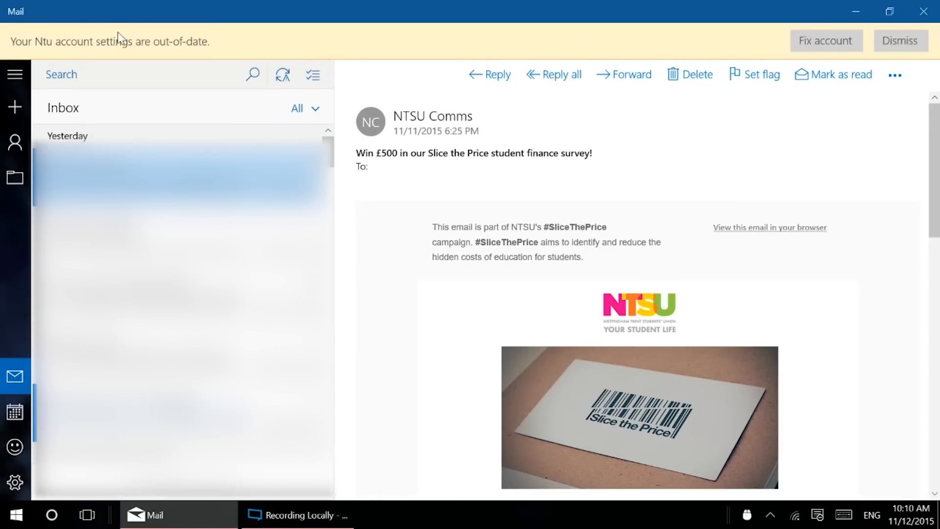
mouse_move(106, 90)
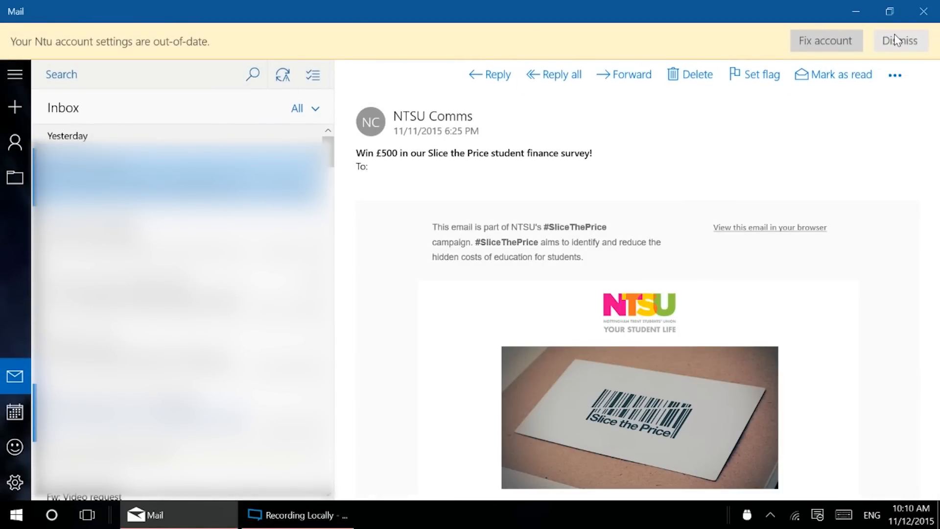
left_click(900, 40)
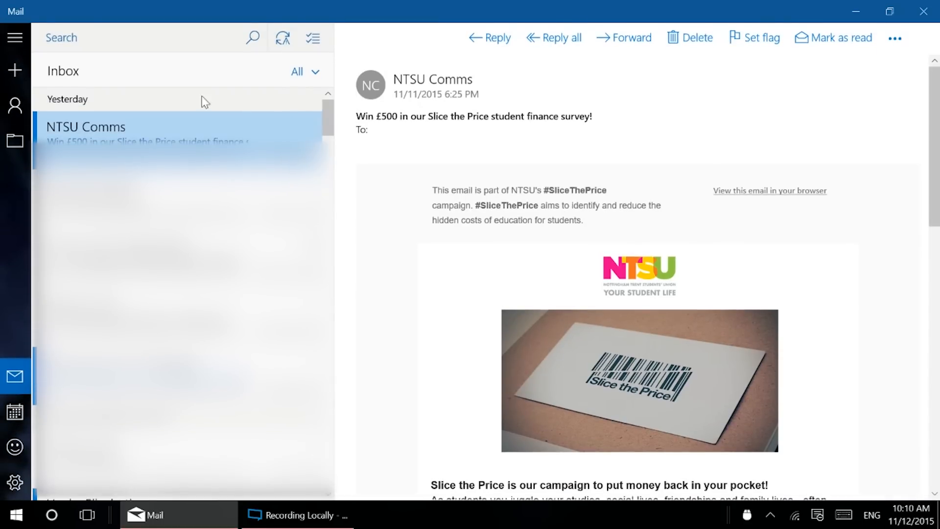
mouse_move(14, 141)
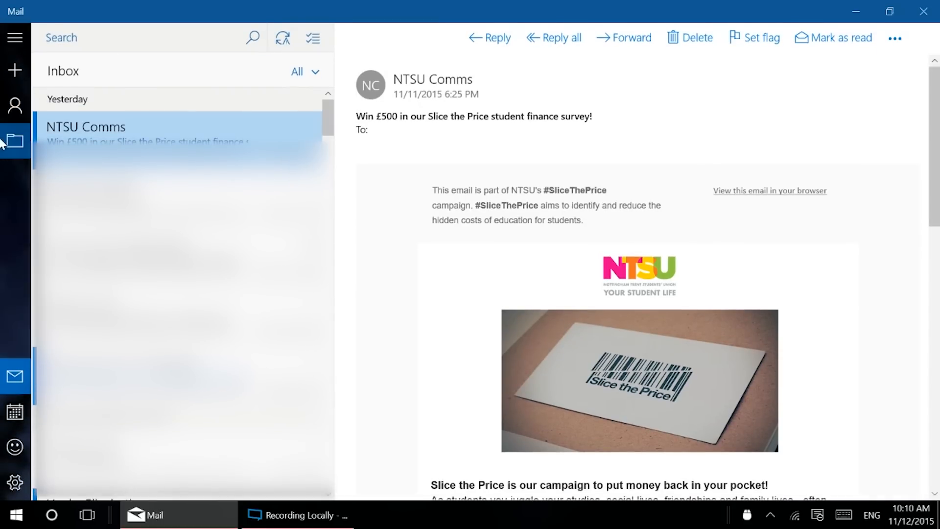
left_click(15, 141)
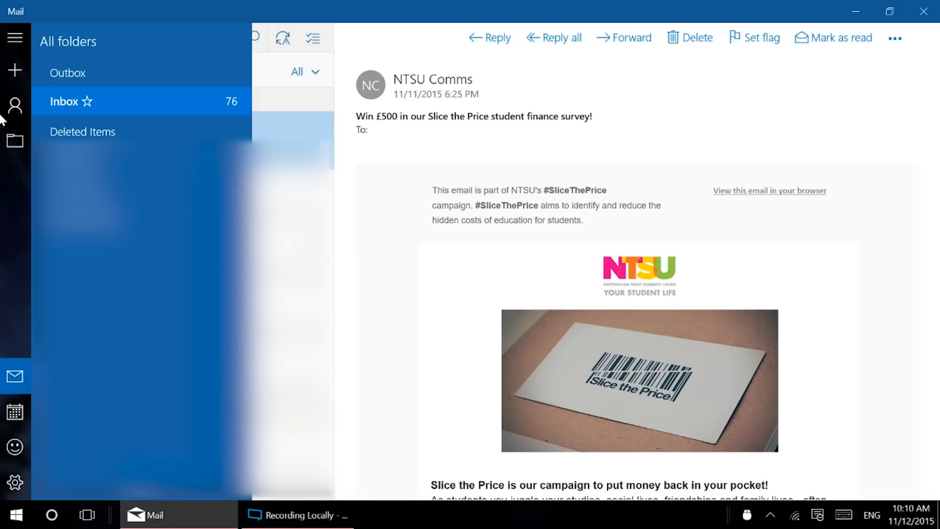
left_click(15, 104)
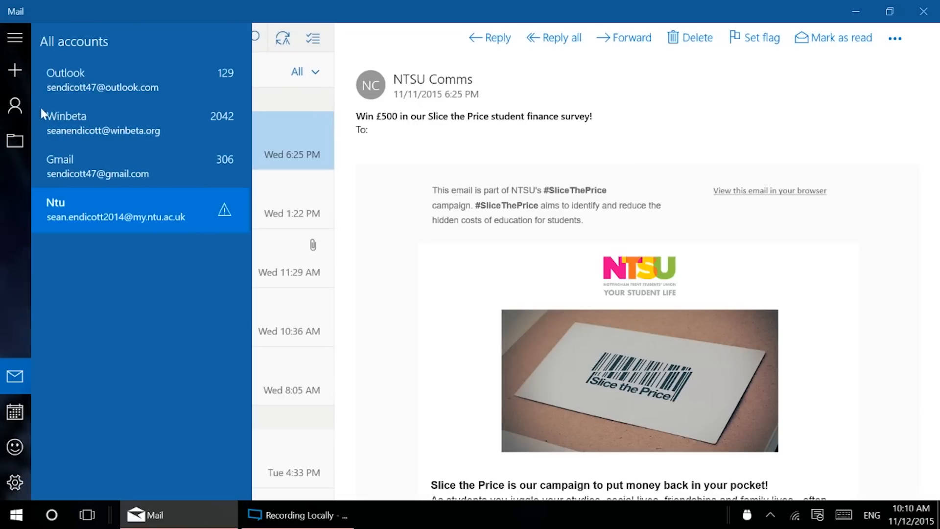
mouse_move(111, 163)
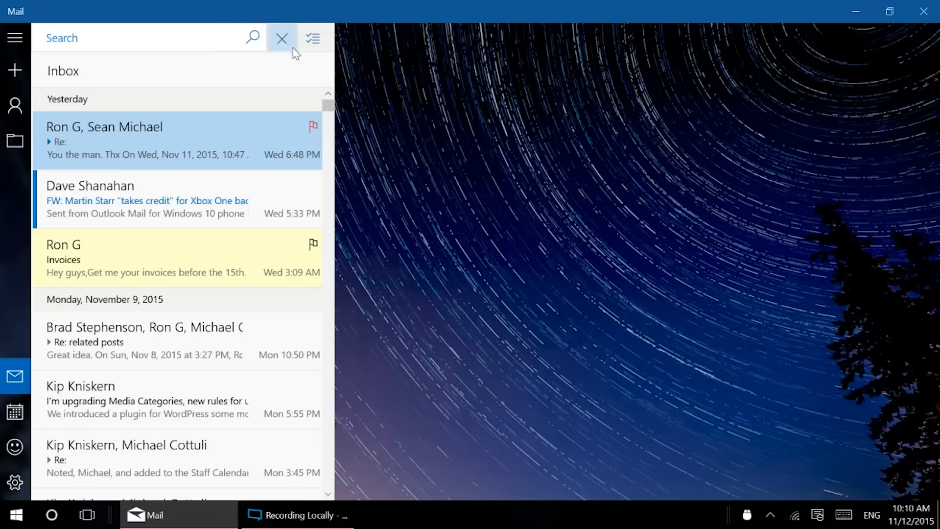
type("p")
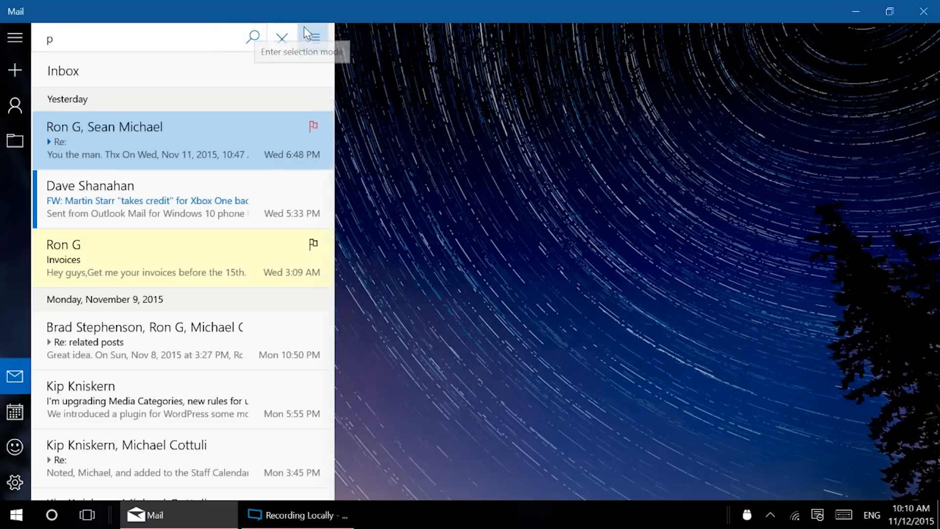
type("odcast")
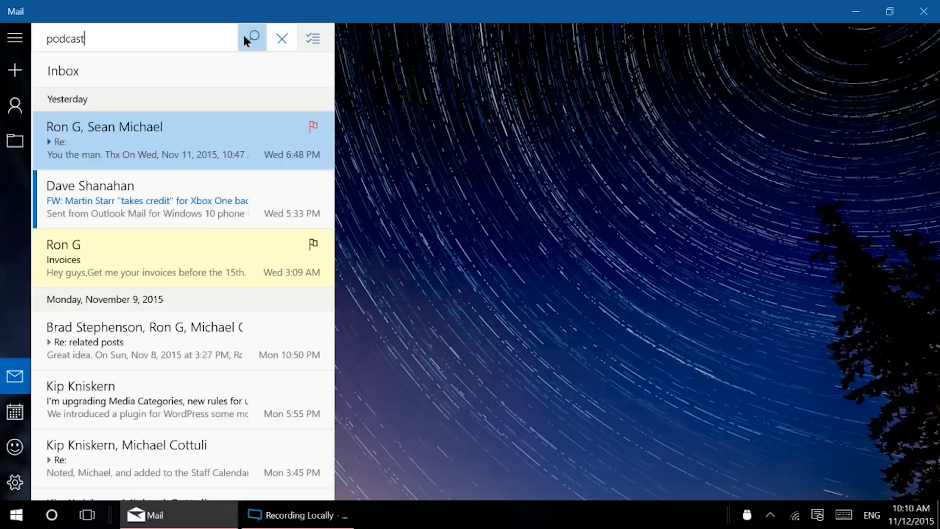
left_click(251, 38)
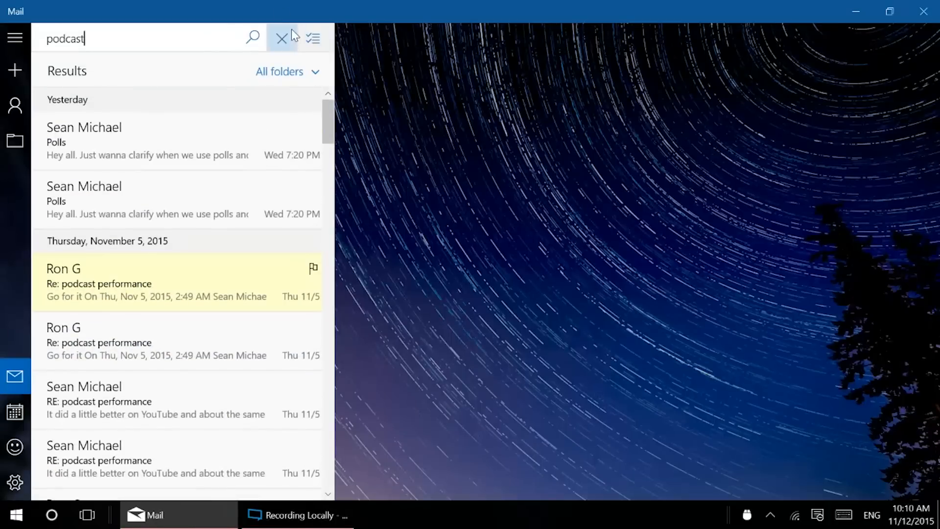
left_click(282, 38)
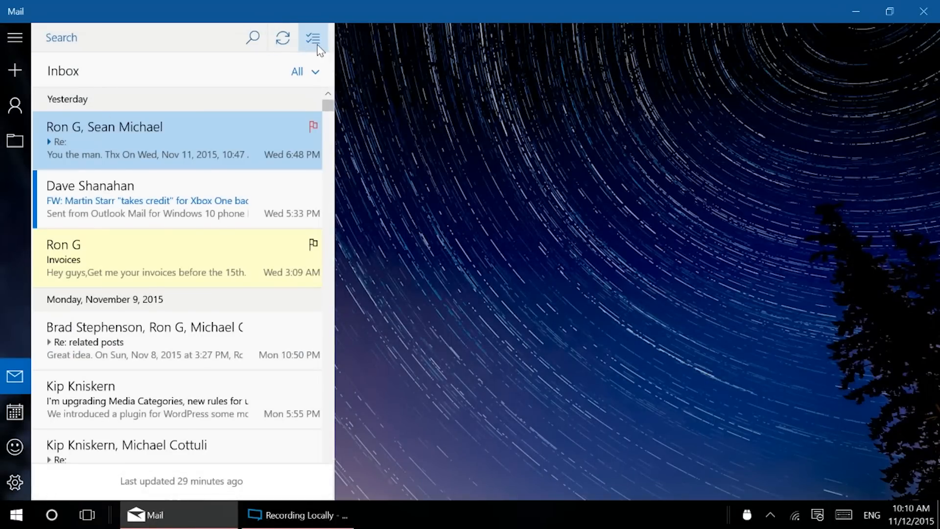
left_click(312, 37)
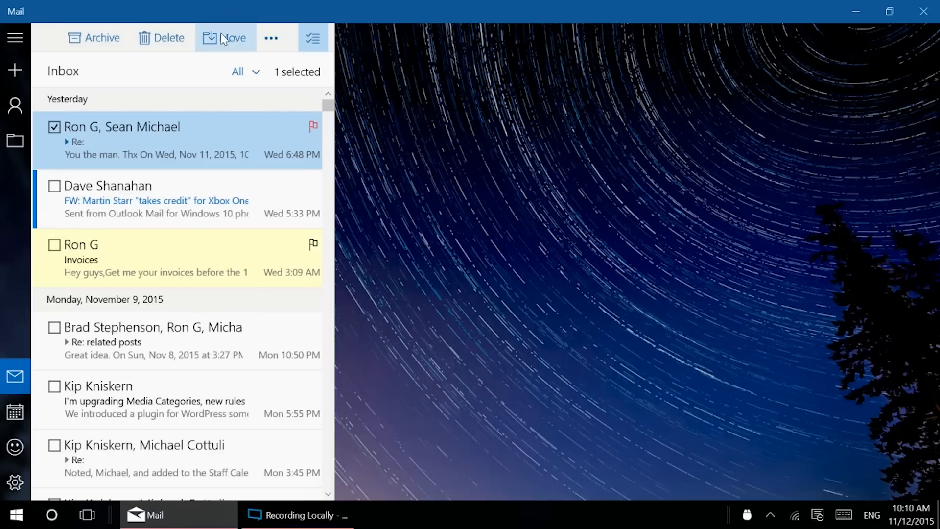
left_click(273, 37)
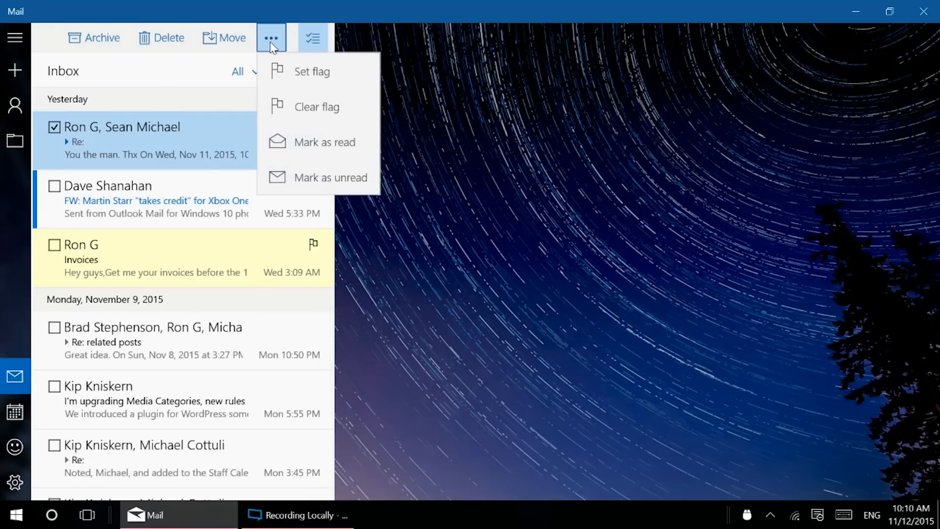
left_click(311, 72)
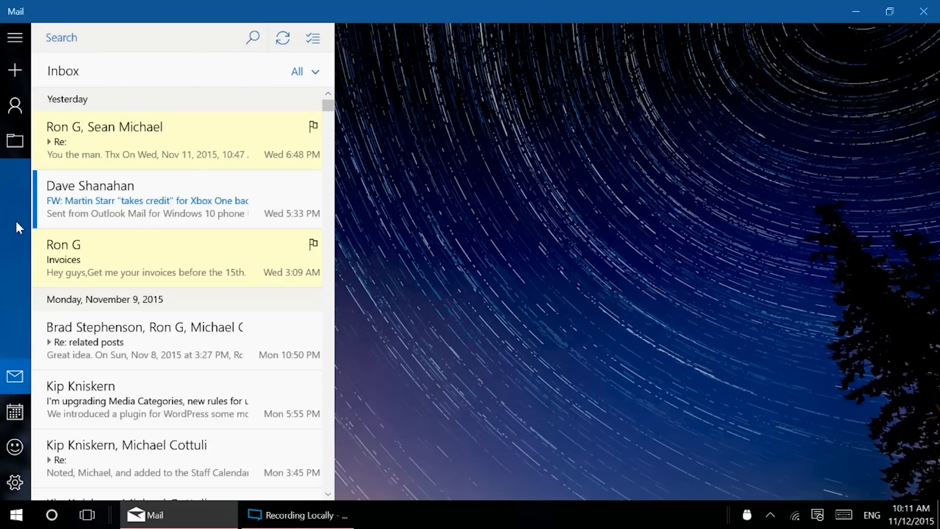
mouse_move(14, 70)
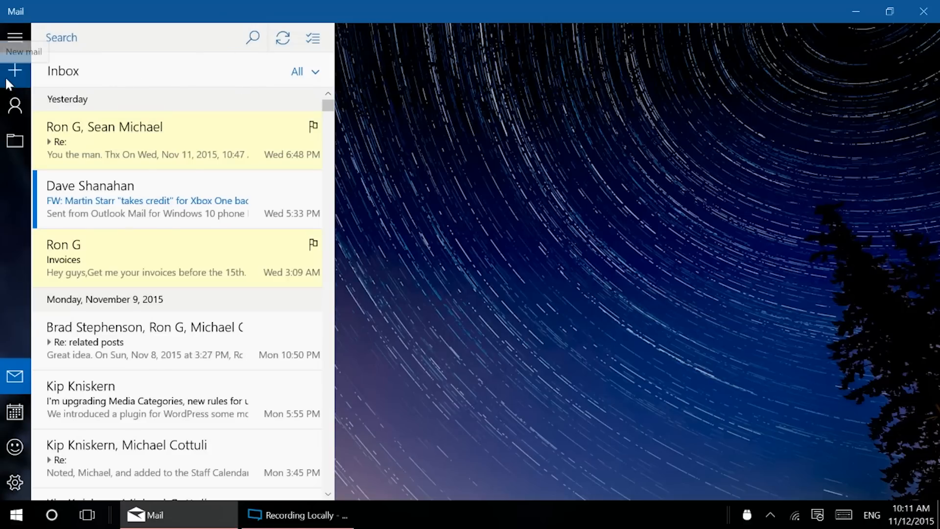
left_click(14, 70)
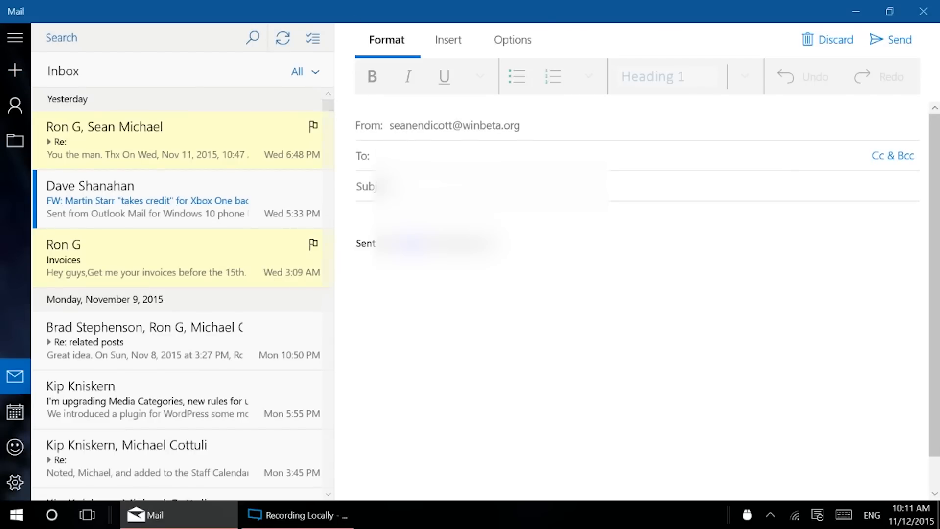
type("ron")
type("te")
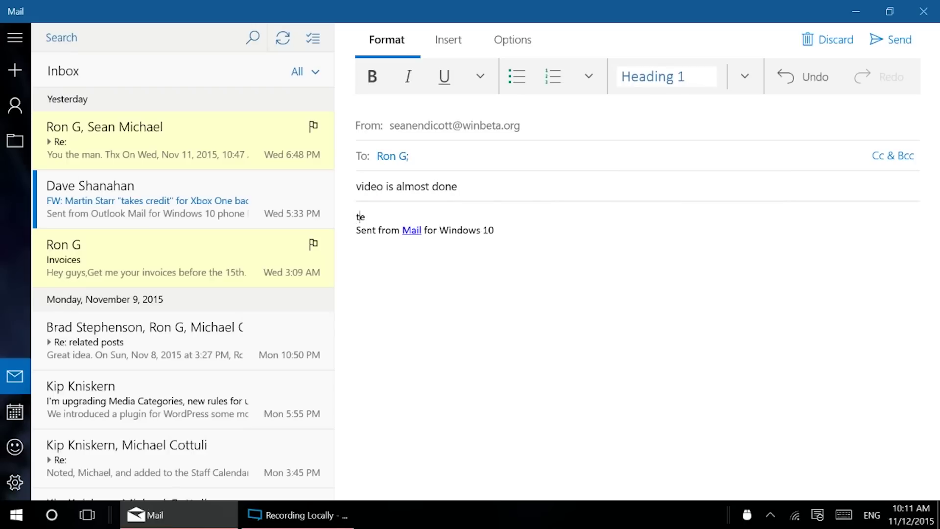
type("Text text gqarble garble")
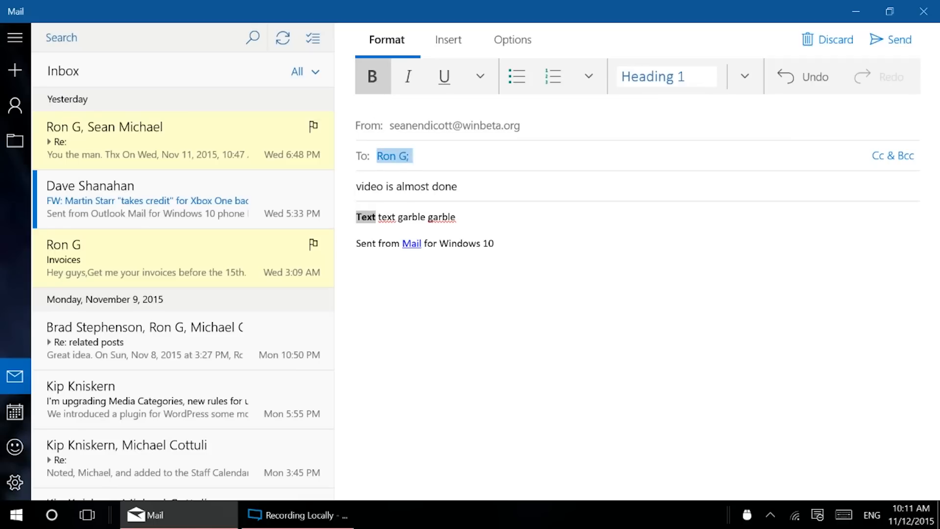
Bold the first word of the body and glance at the font formatting dropdown
left_click(479, 77)
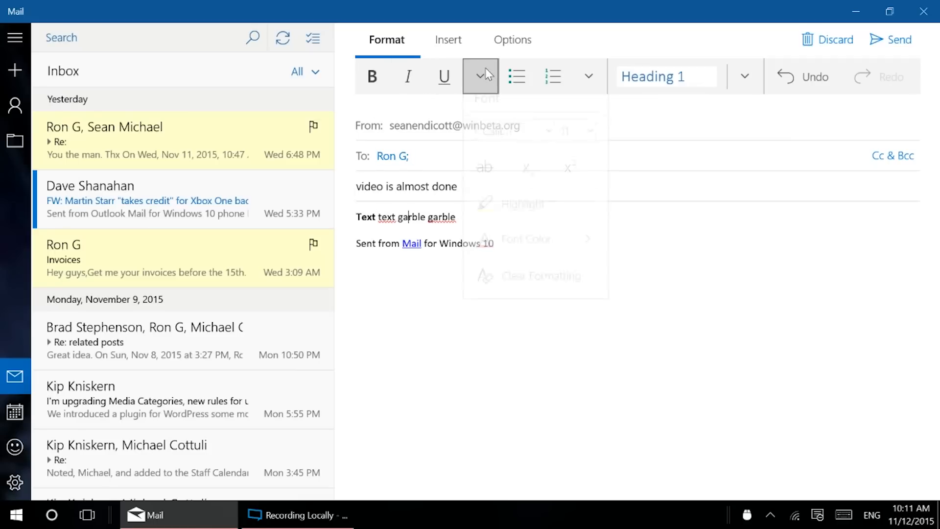
left_click(480, 76)
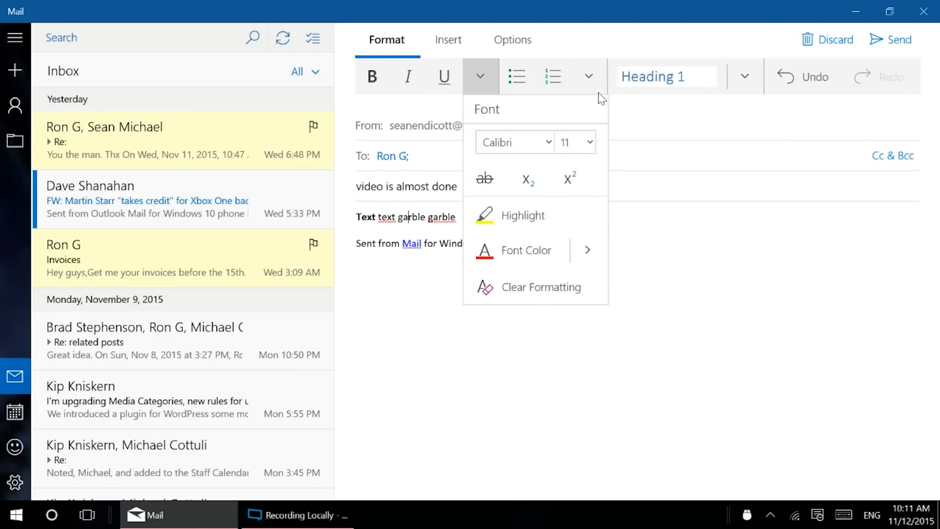
left_click(588, 77)
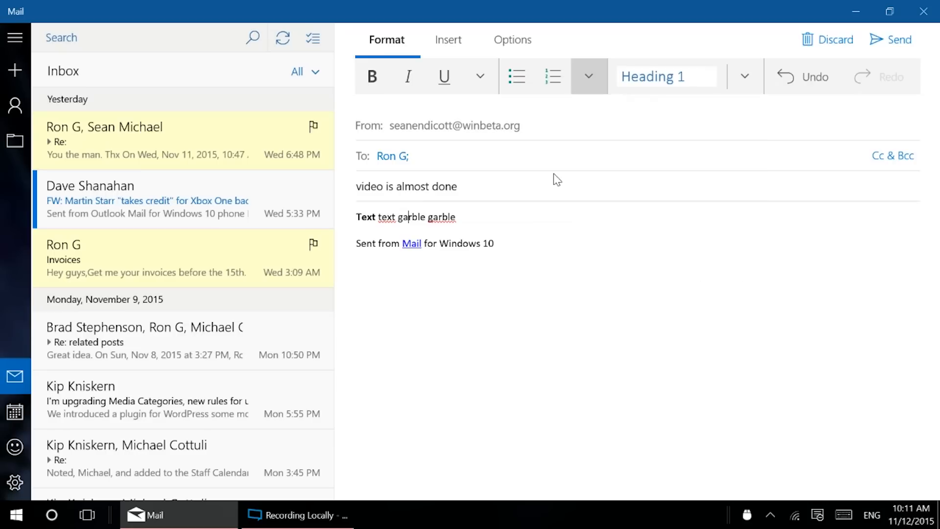
mouse_move(805, 77)
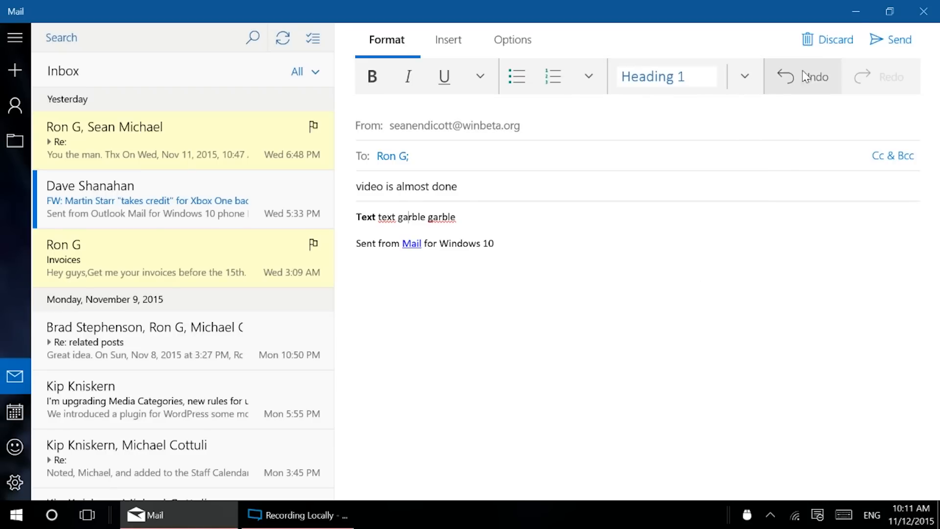